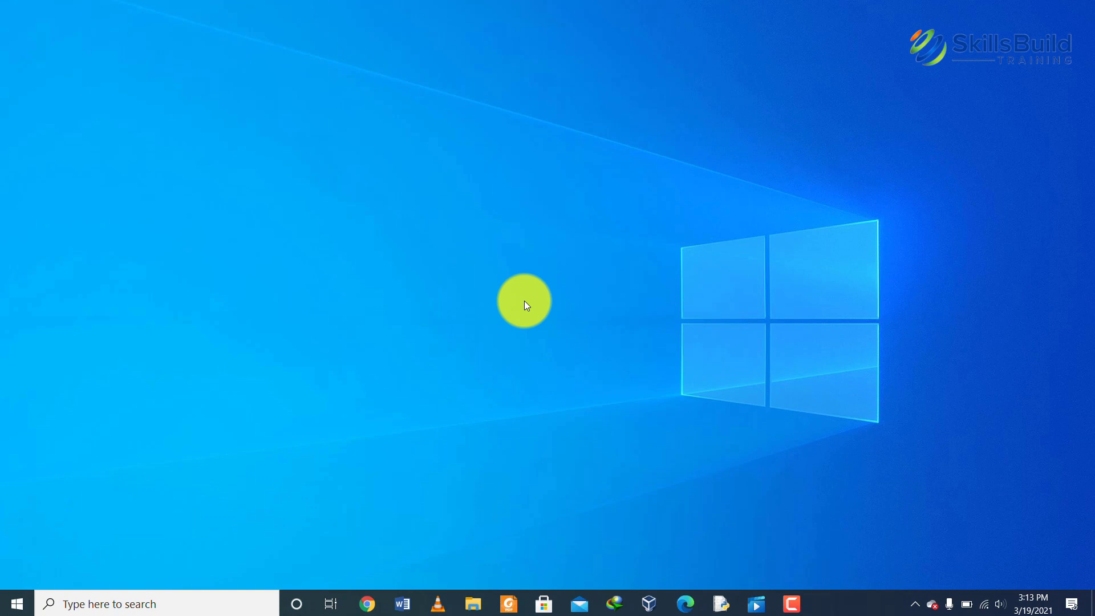
Run optionalfeatures.exe from the Run dialog to open Windows Features
{"action": "key", "text": "win+r"}
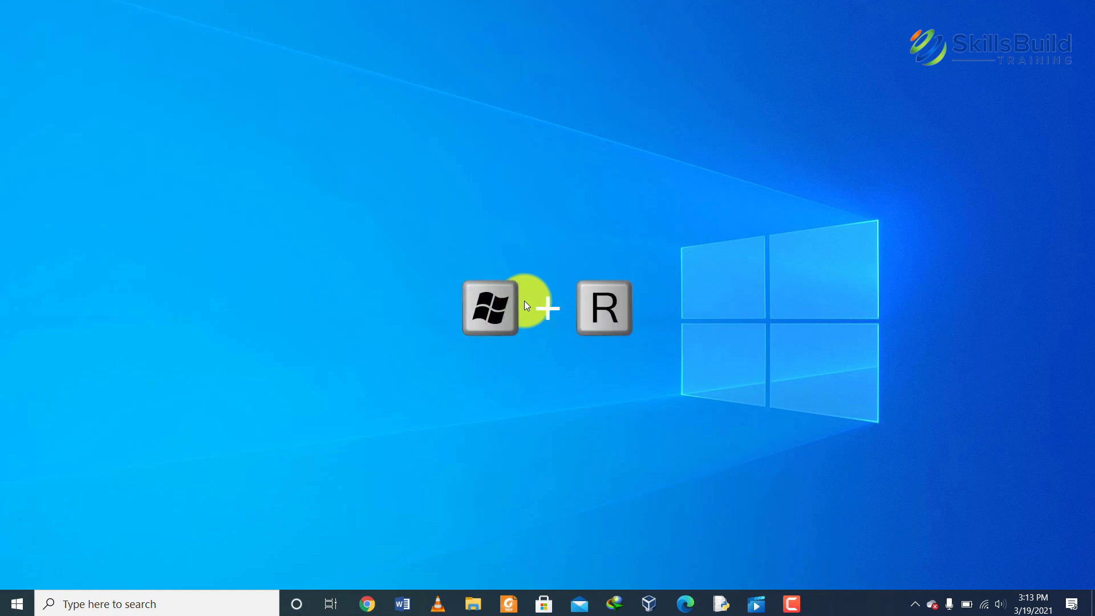
{"action": "key", "text": "win+r"}
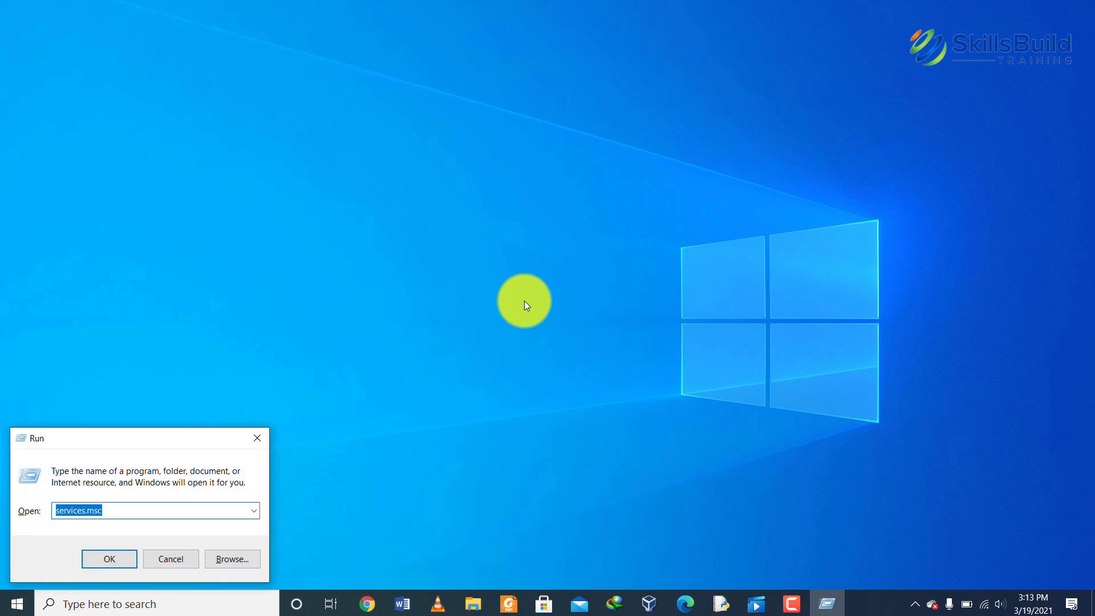
{"action": "type", "text": "optionalfeatures.exe"}
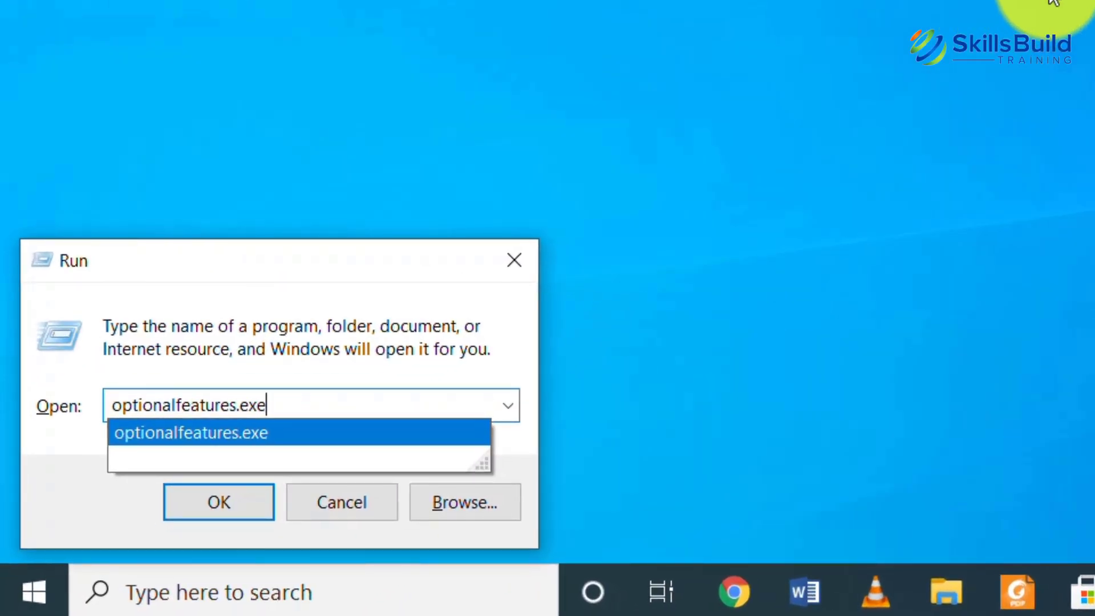
{"action": "left_click", "coordinate": [218, 502]}
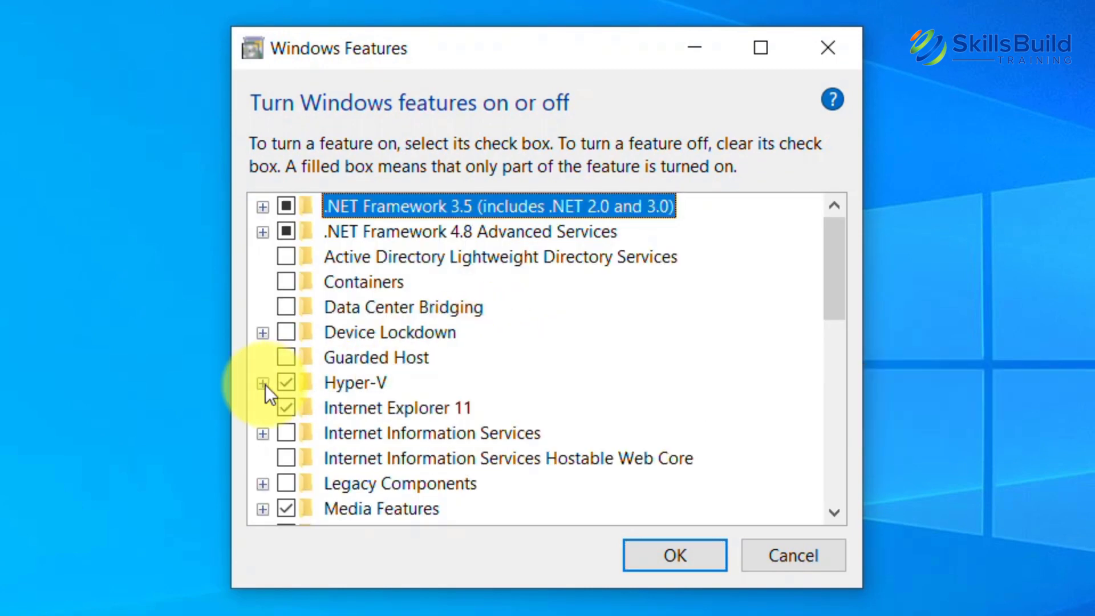
Expand Hyper-V, Management Tools and Platform to confirm all are checked
{"action": "left_click", "coordinate": [263, 383]}
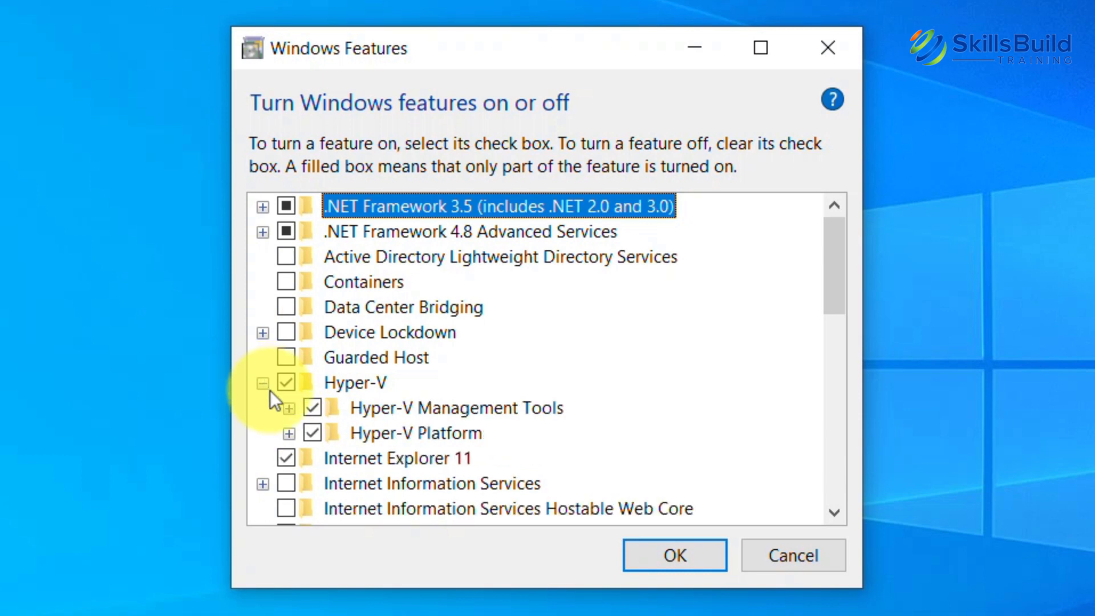
{"action": "left_click", "coordinate": [289, 408]}
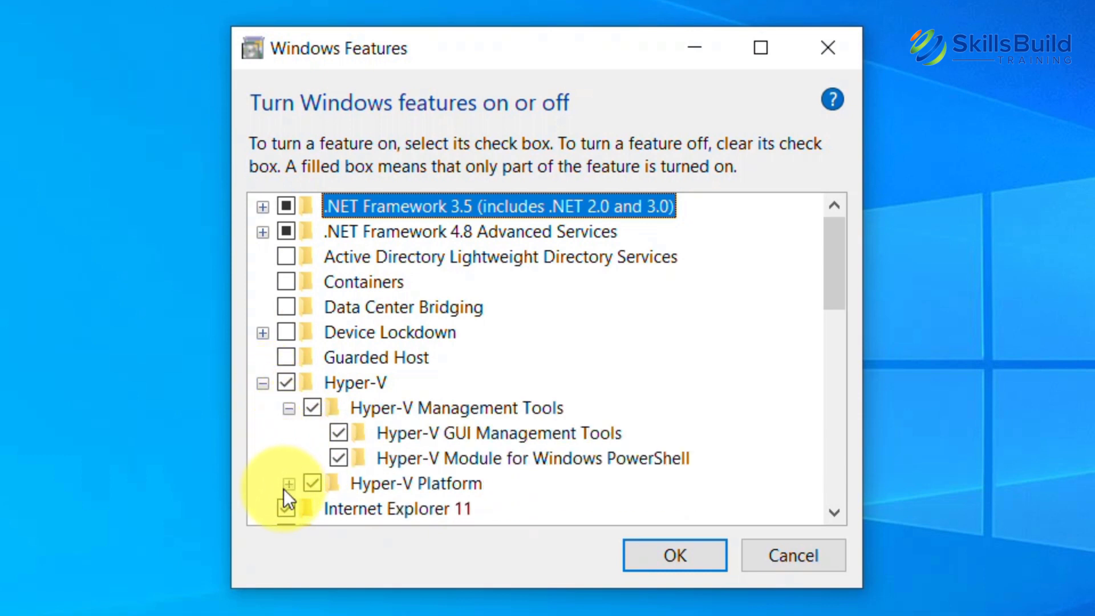
{"action": "left_click", "coordinate": [290, 483]}
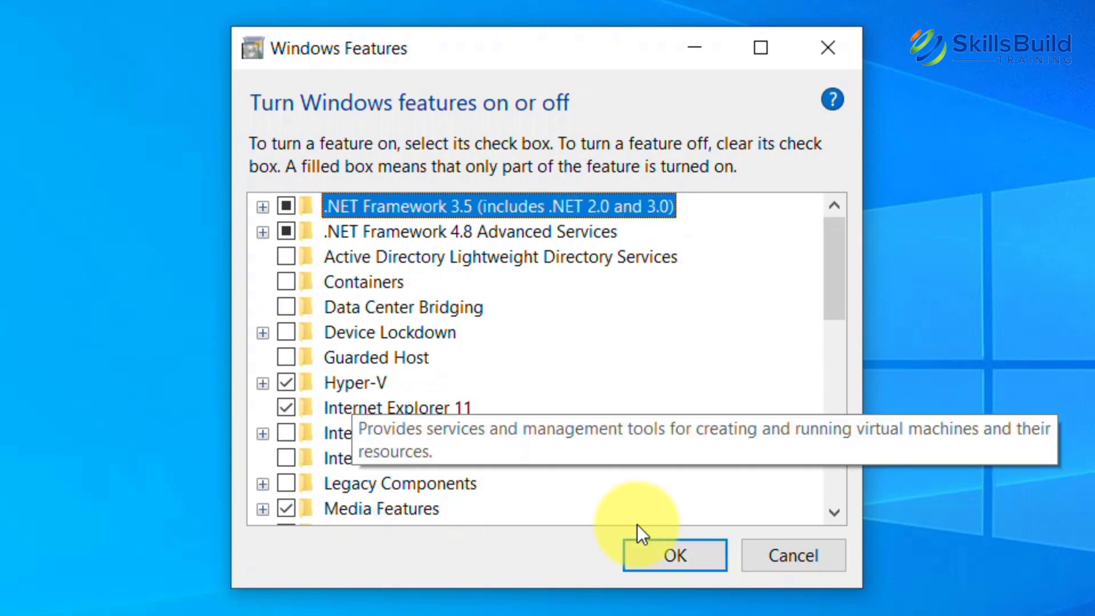
{"action": "mouse_move", "coordinate": [669, 416]}
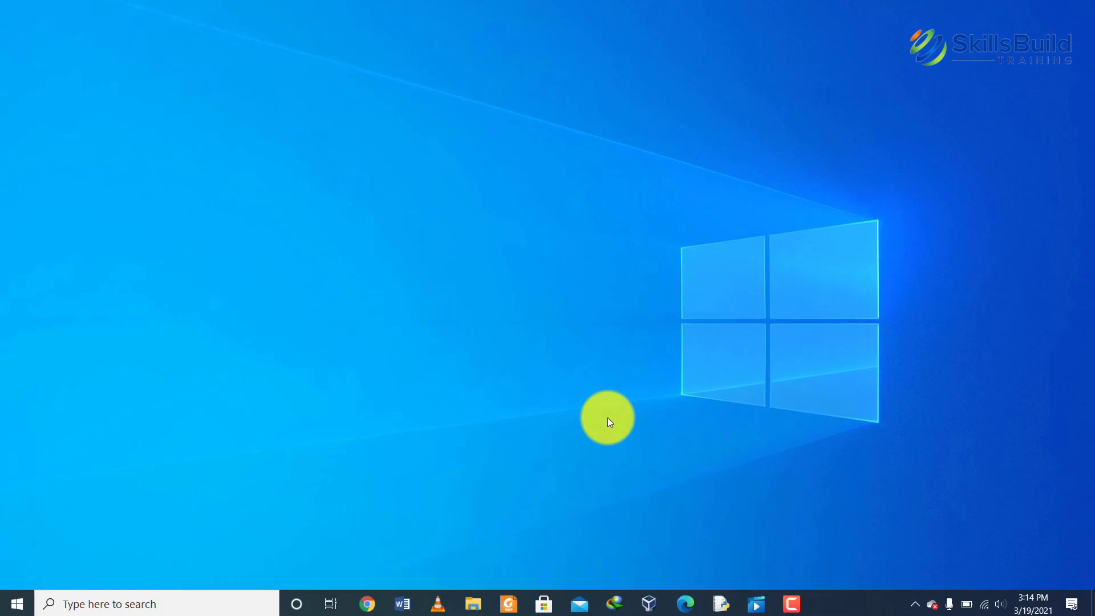
{"action": "mouse_move", "coordinate": [393, 585]}
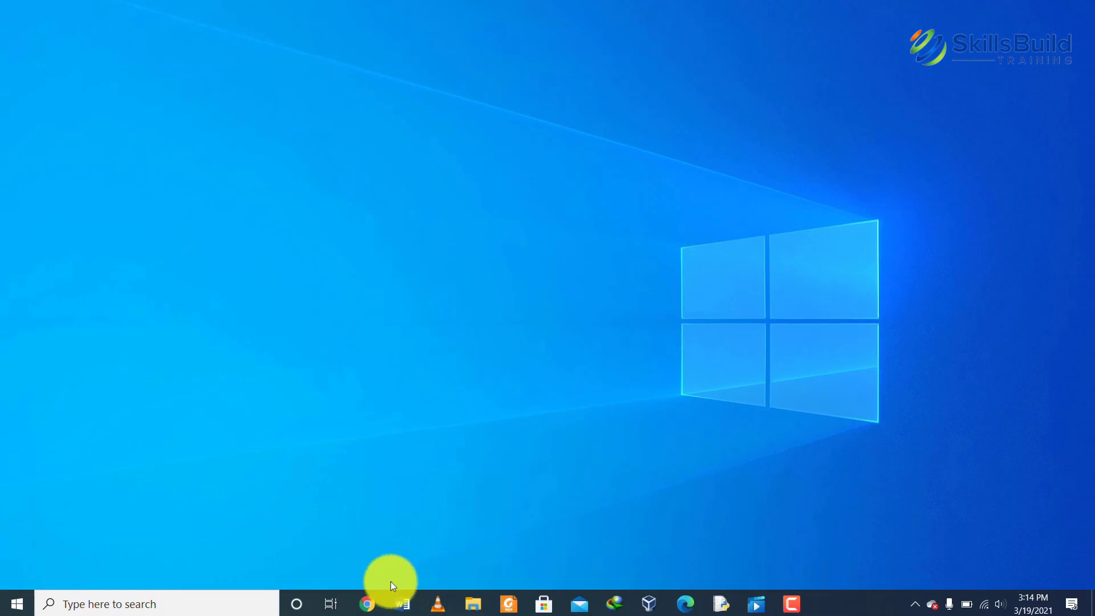
Bring the Chrome window showing the Windows 10X dev tools page to the front
{"action": "left_click", "coordinate": [366, 604]}
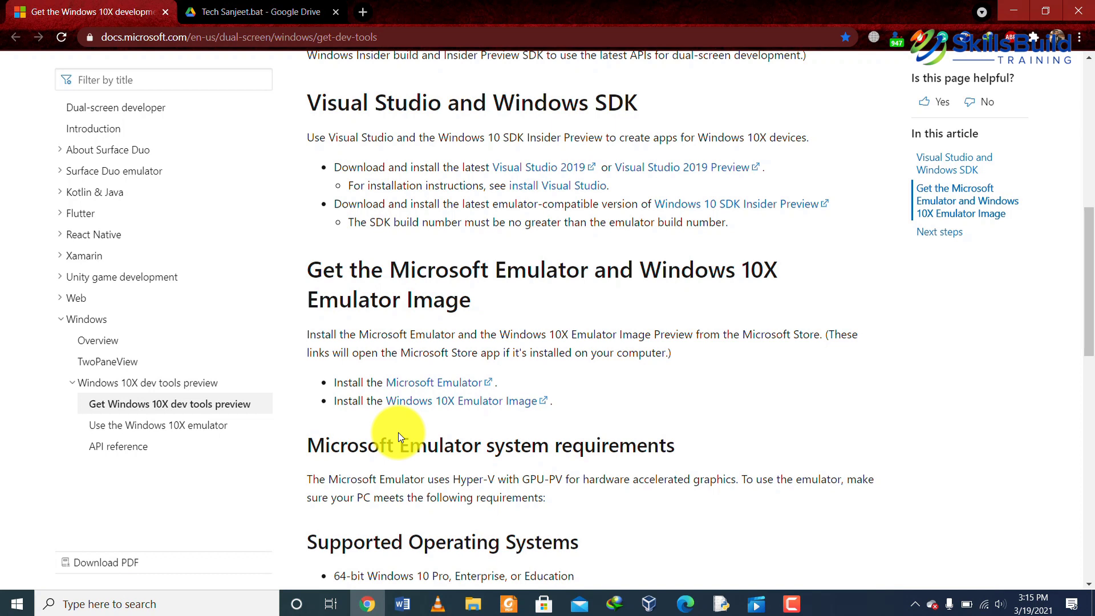
{"action": "mouse_move", "coordinate": [426, 386]}
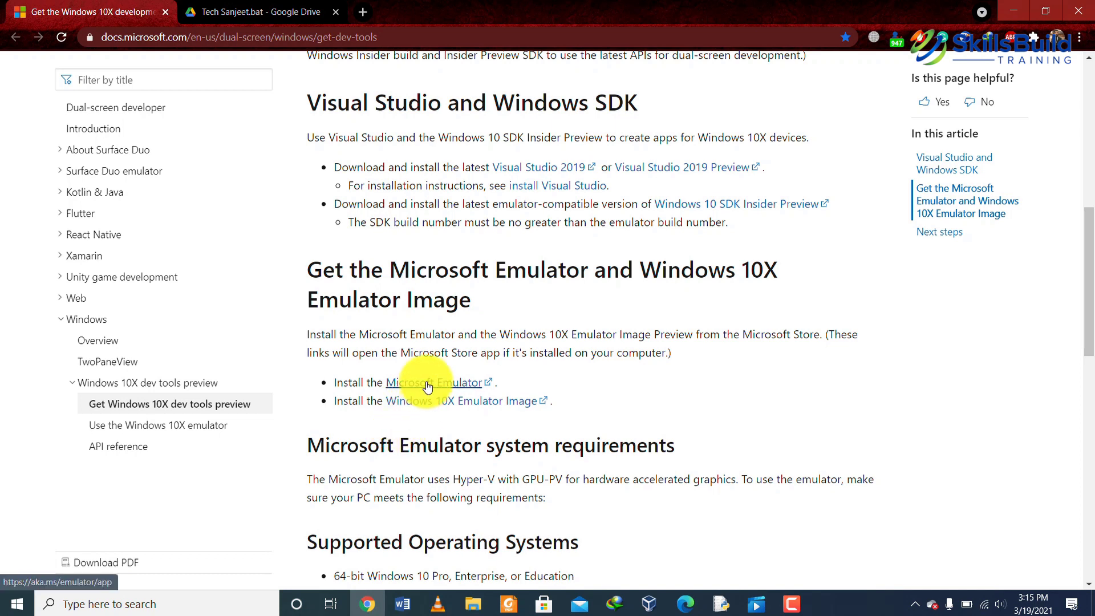
Follow the Microsoft Emulator link and allow it to open in Microsoft Store
{"action": "left_click", "coordinate": [426, 383]}
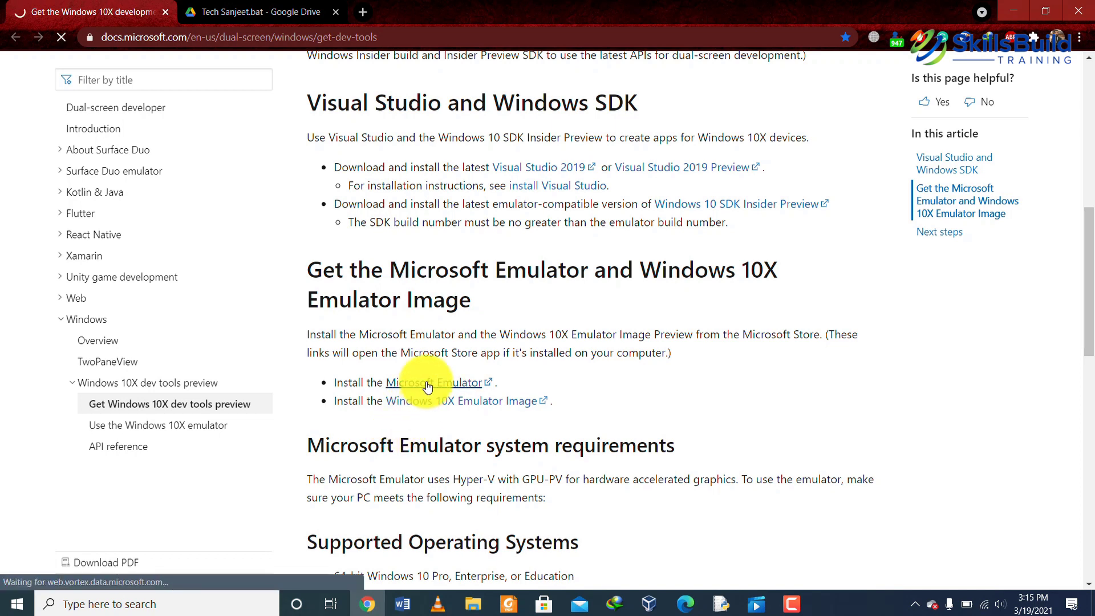
{"action": "left_click", "coordinate": [426, 383]}
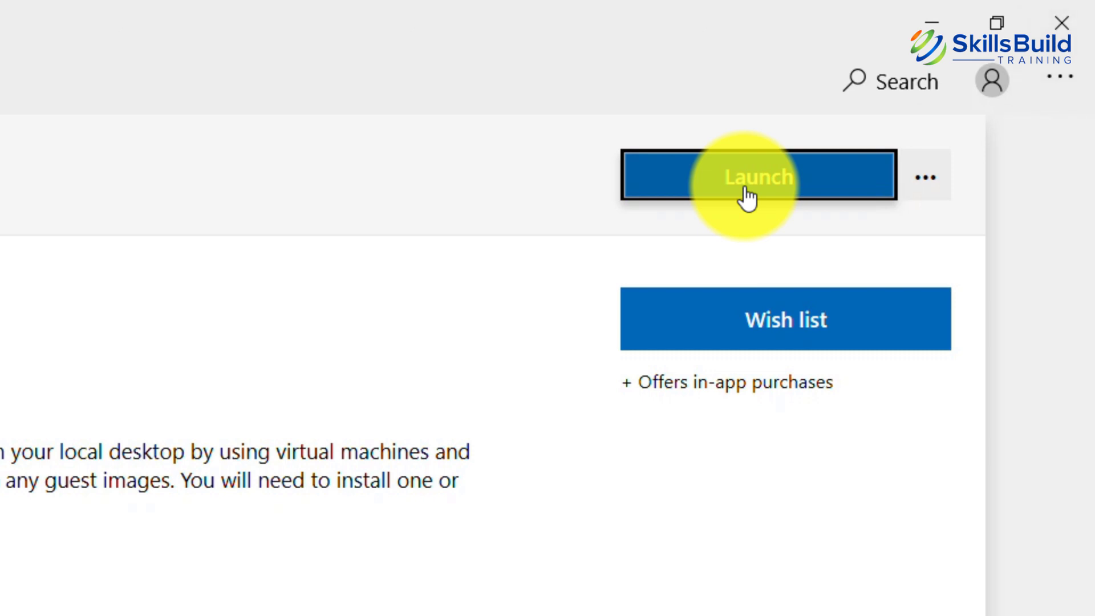
Launch the already installed Microsoft Emulator from its Store page
{"action": "left_click", "coordinate": [759, 175]}
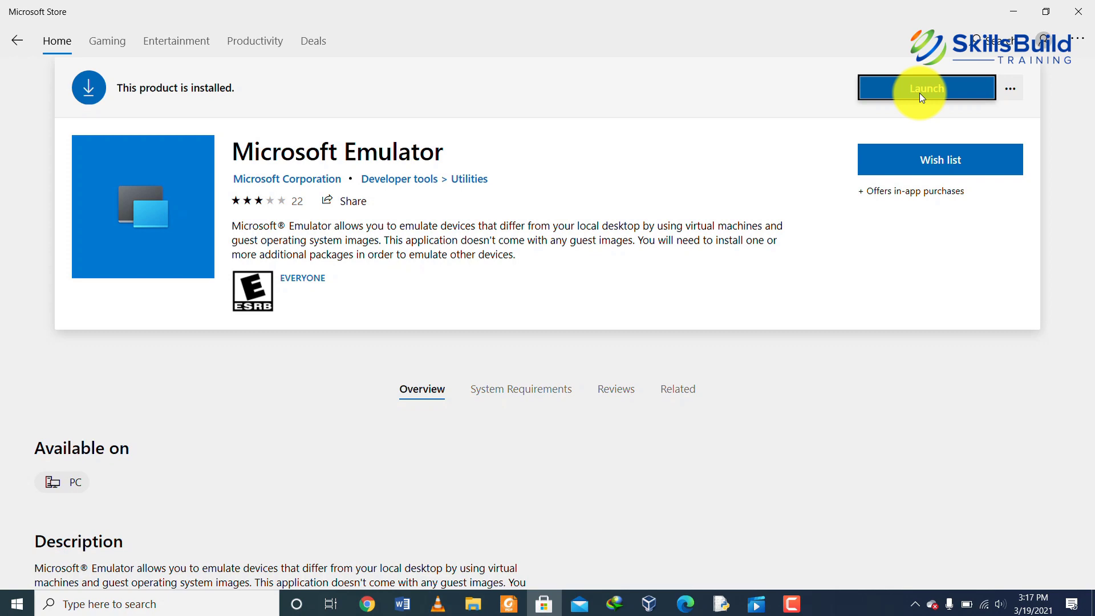
{"action": "mouse_move", "coordinate": [373, 604]}
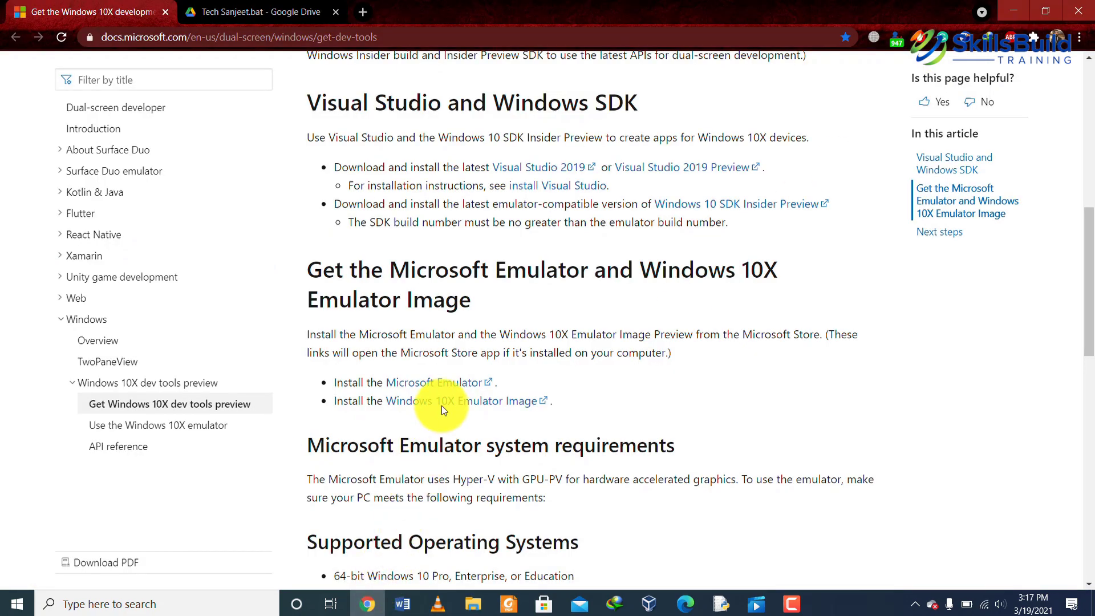
{"action": "mouse_move", "coordinate": [457, 400]}
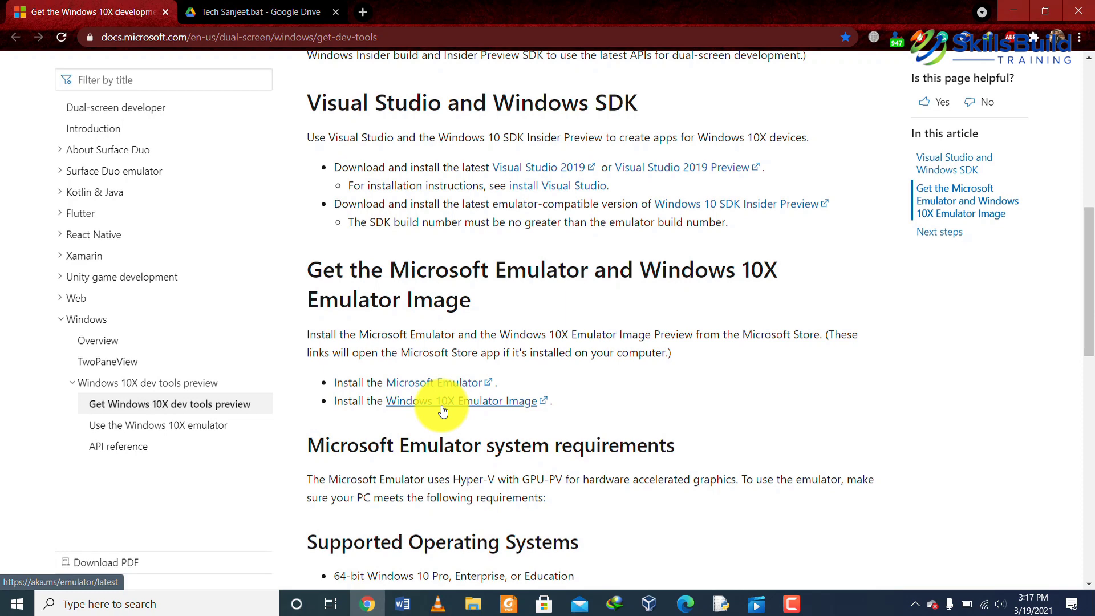
Open the Windows 10X Emulator Image (10.0.19578.0 Preview) Store listing from Chrome
{"action": "left_click", "coordinate": [463, 400]}
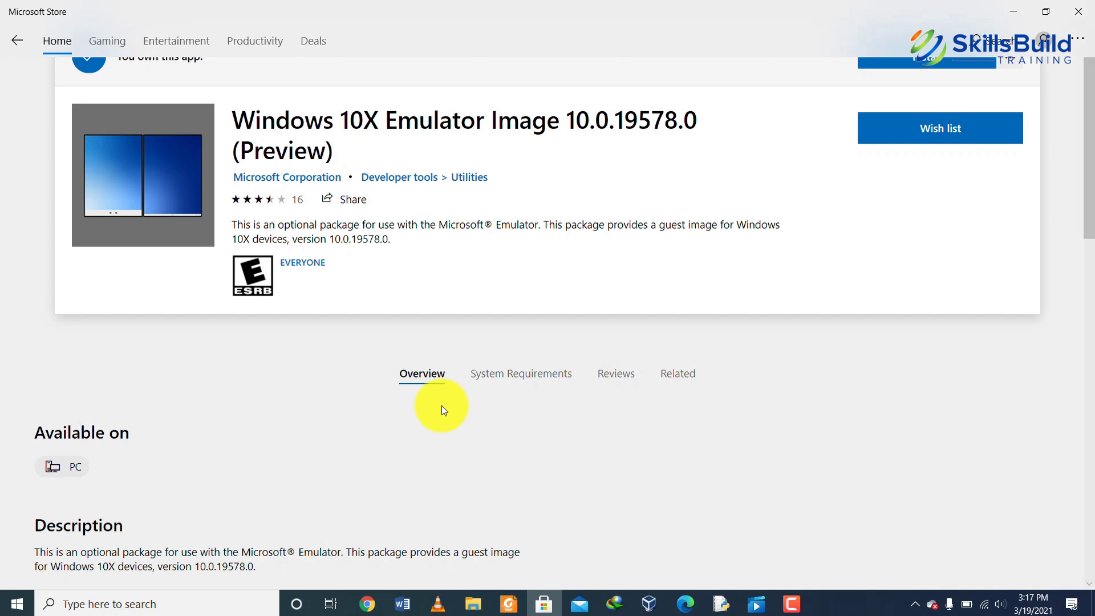
{"action": "mouse_move", "coordinate": [864, 109]}
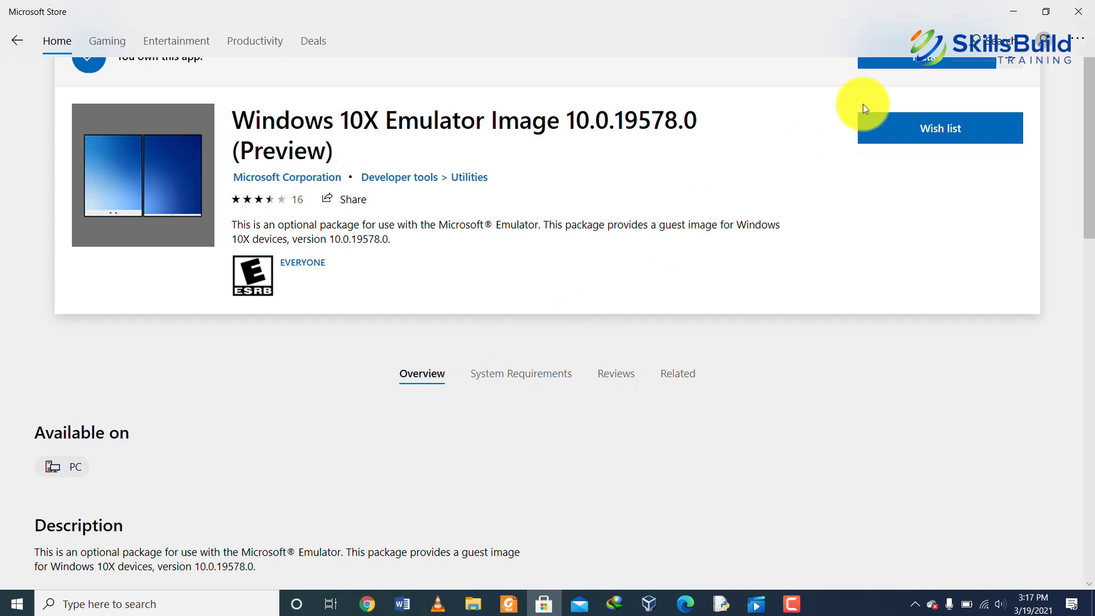
{"action": "mouse_move", "coordinate": [916, 73]}
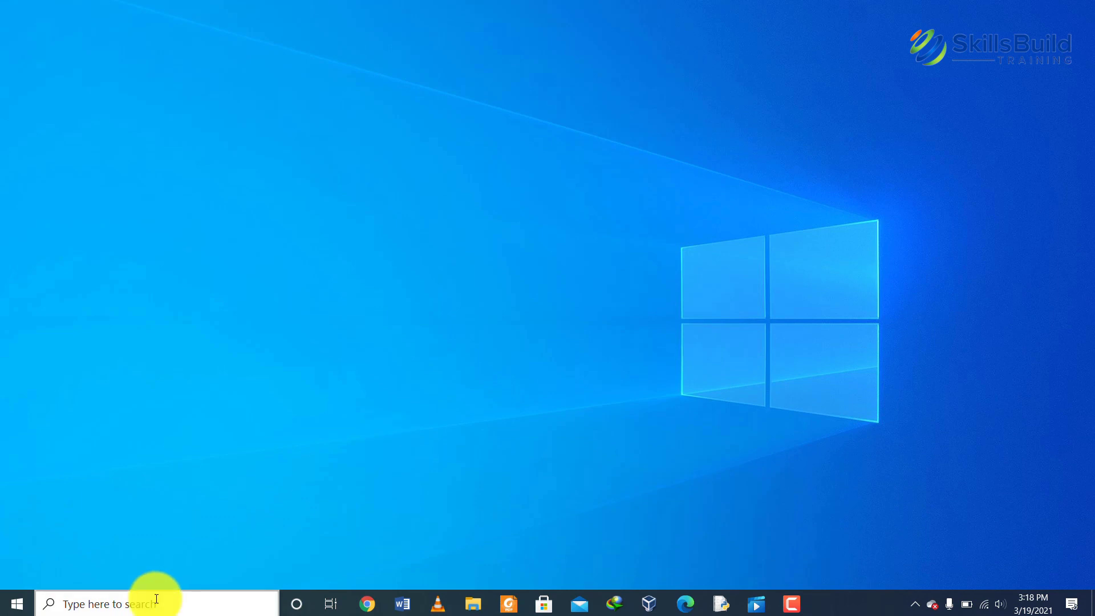
Search Windows for 'emu' to find Microsoft Emulator
{"action": "type", "text": "em"}
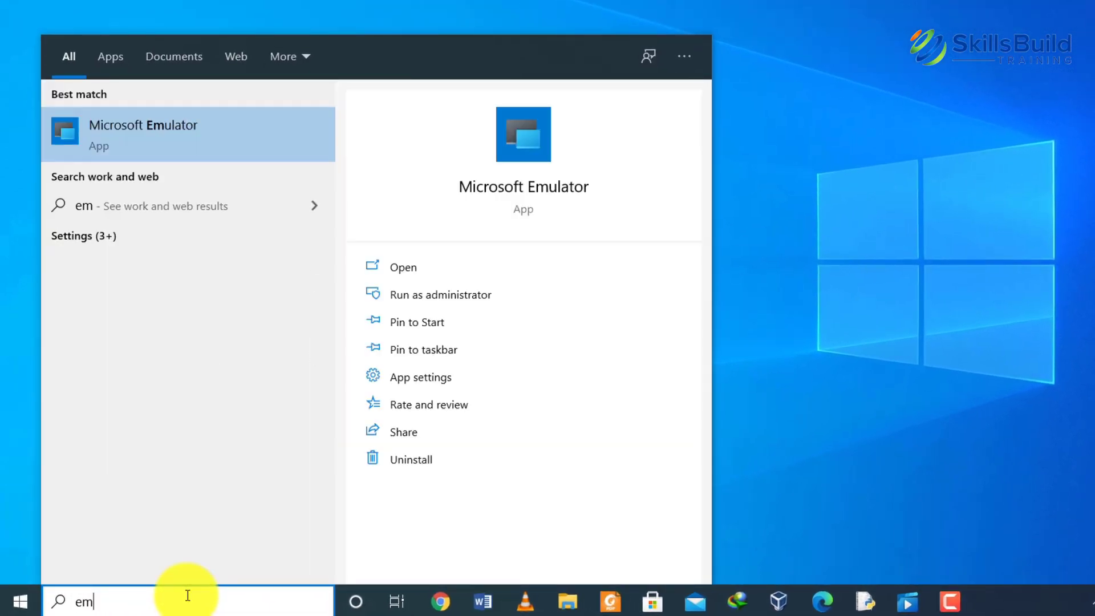
{"action": "type", "text": "u"}
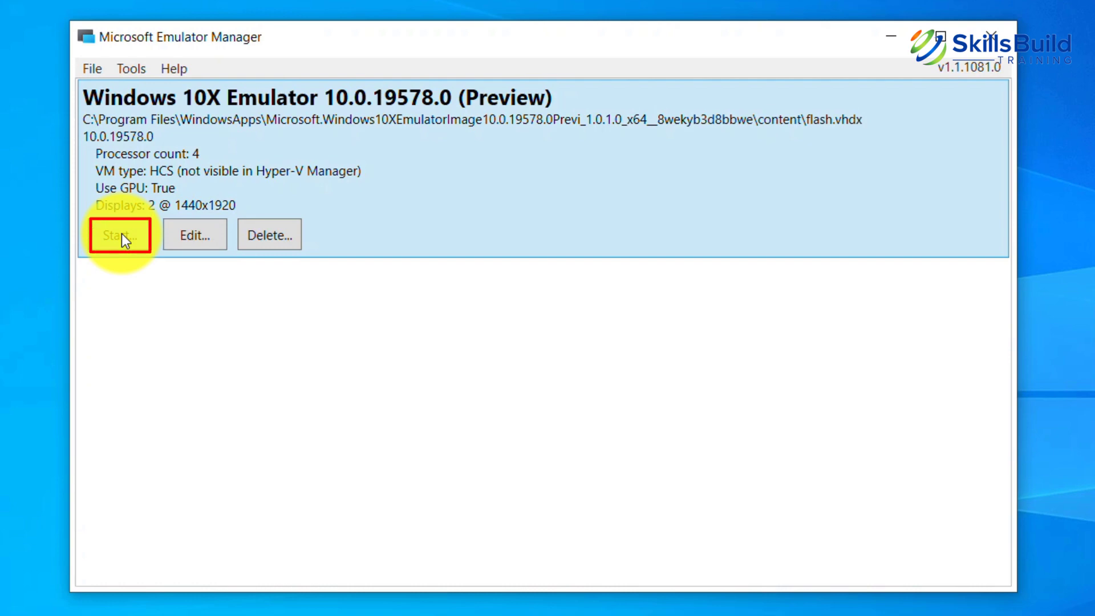
Start the Windows 10X 10.0.19578.0 emulator image, retrying with elevated rights
{"action": "left_click", "coordinate": [118, 234]}
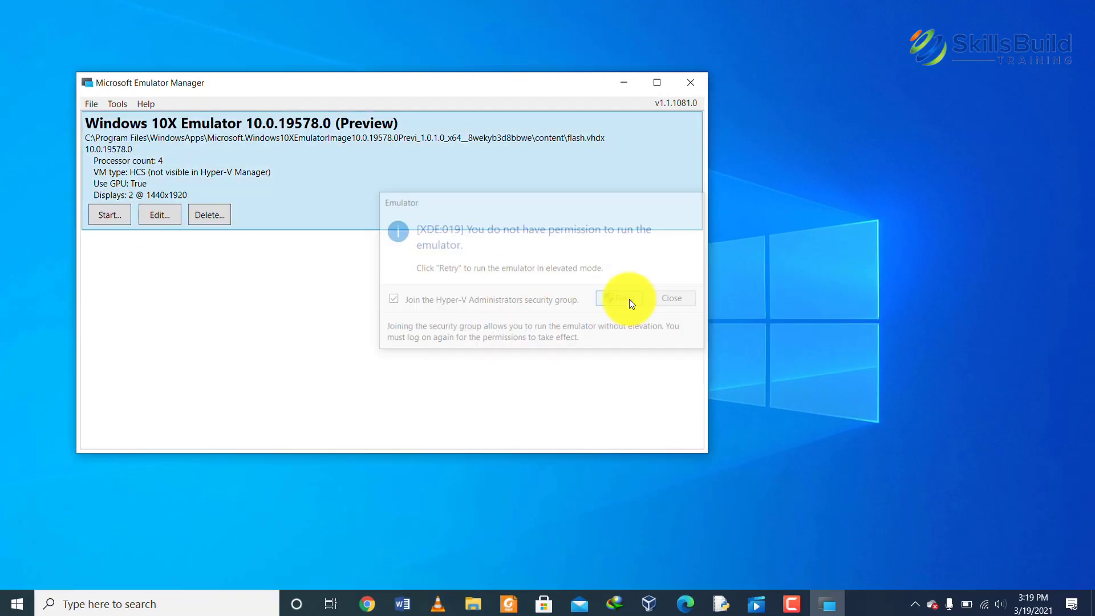
{"action": "left_click", "coordinate": [618, 298]}
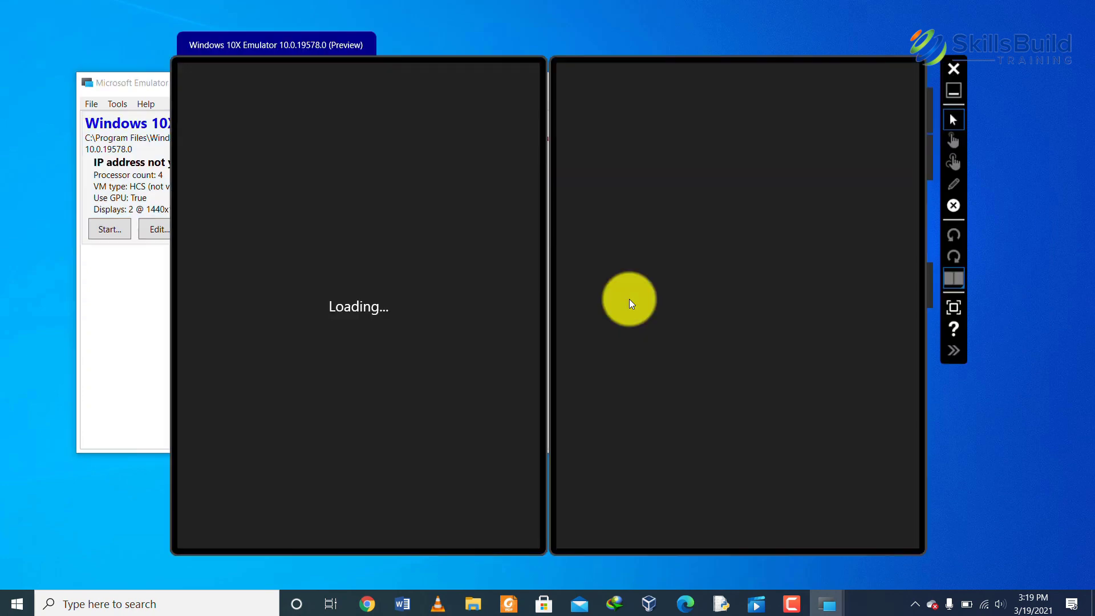
{"action": "left_click", "coordinate": [952, 68]}
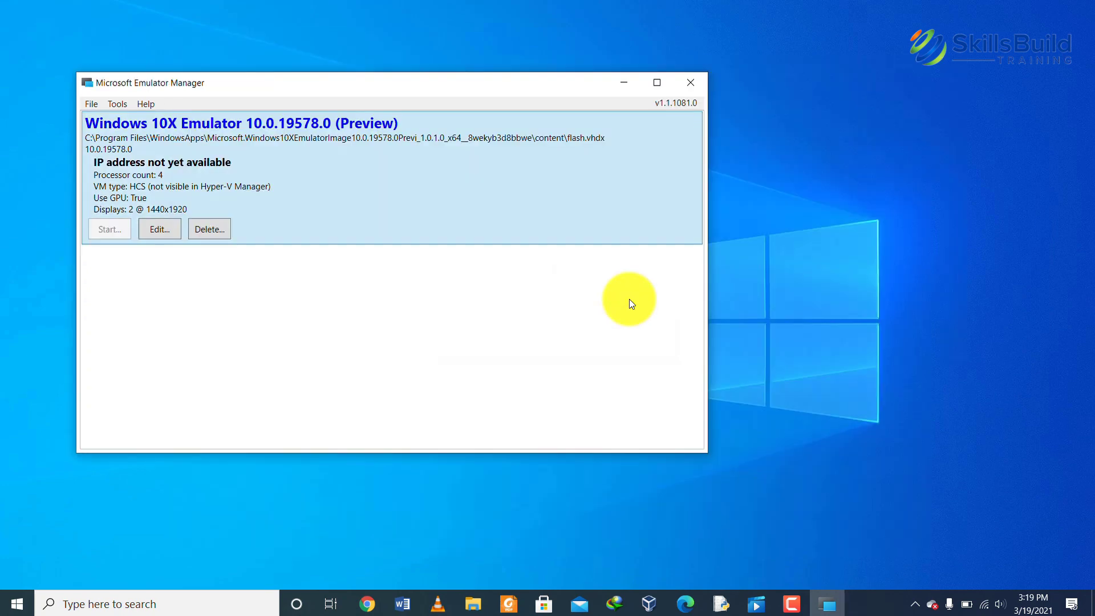
{"action": "mouse_move", "coordinate": [594, 131]}
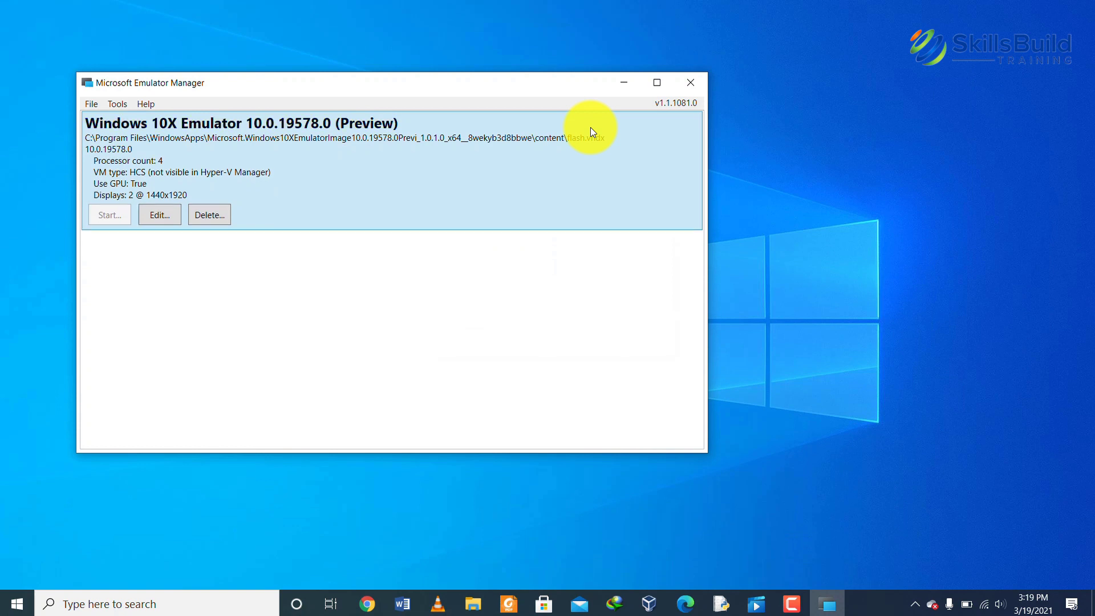
{"action": "left_click", "coordinate": [109, 215]}
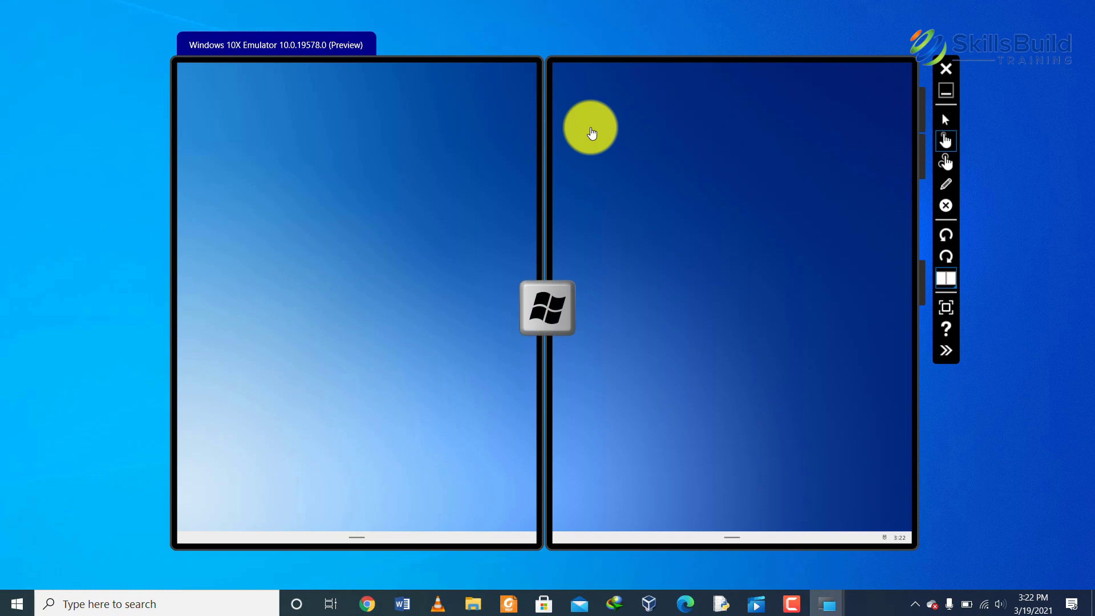
Open the Start menu on the left screen after Windows 10X boots
{"action": "left_click", "coordinate": [547, 308]}
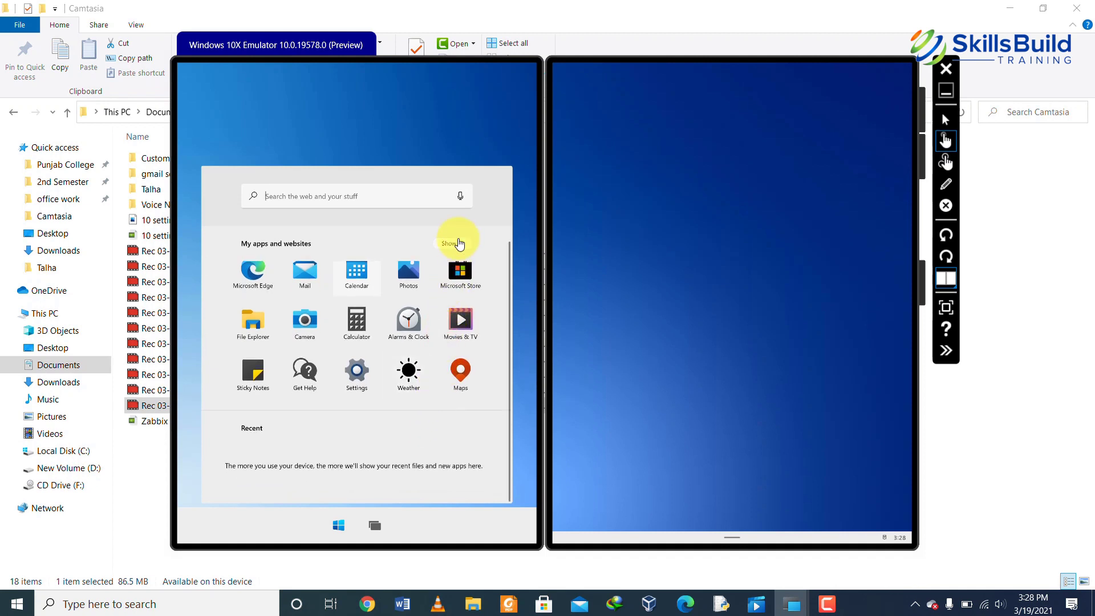
Show all apps in the Start menu and scroll through the list
{"action": "left_click", "coordinate": [455, 243]}
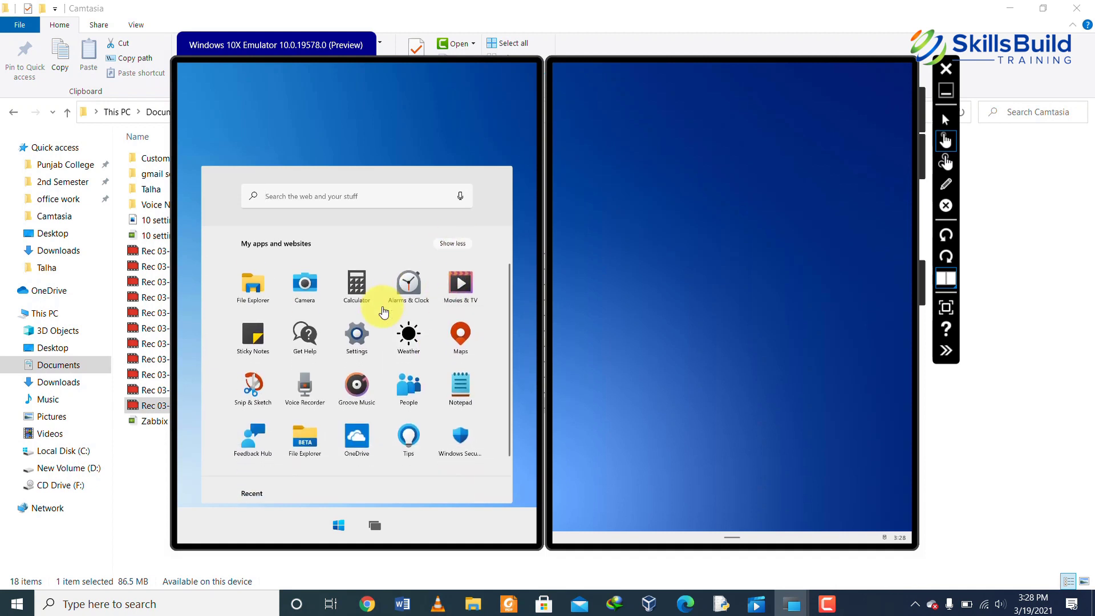
{"action": "scroll", "scroll_direction": "down", "scroll_amount": 3}
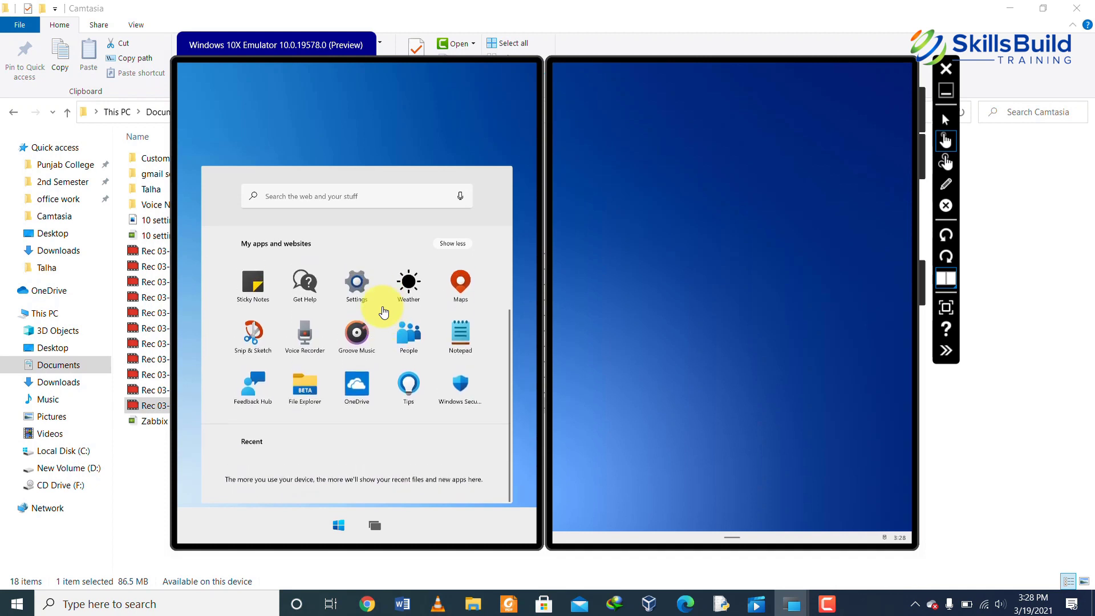
{"action": "scroll", "scroll_direction": "up", "scroll_amount": 3}
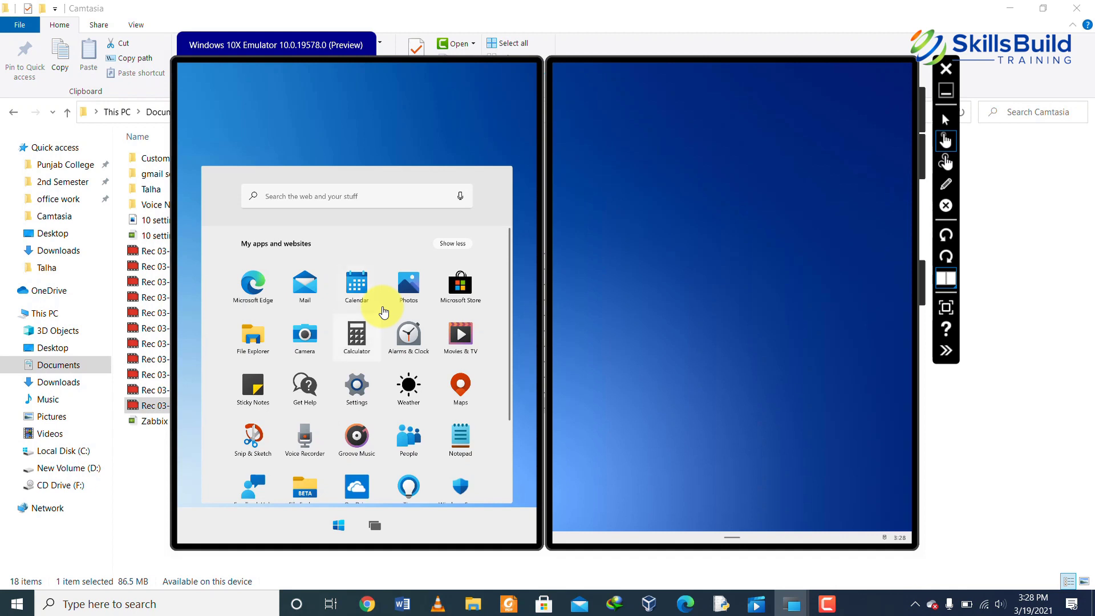
{"action": "mouse_move", "coordinate": [303, 286]}
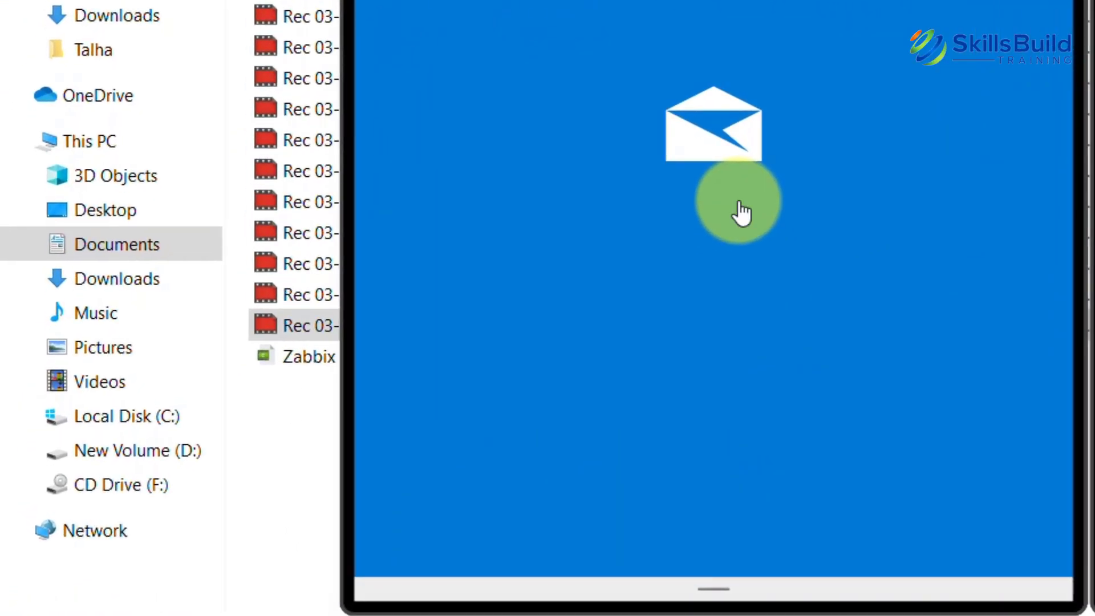
{"action": "mouse_move", "coordinate": [723, 590]}
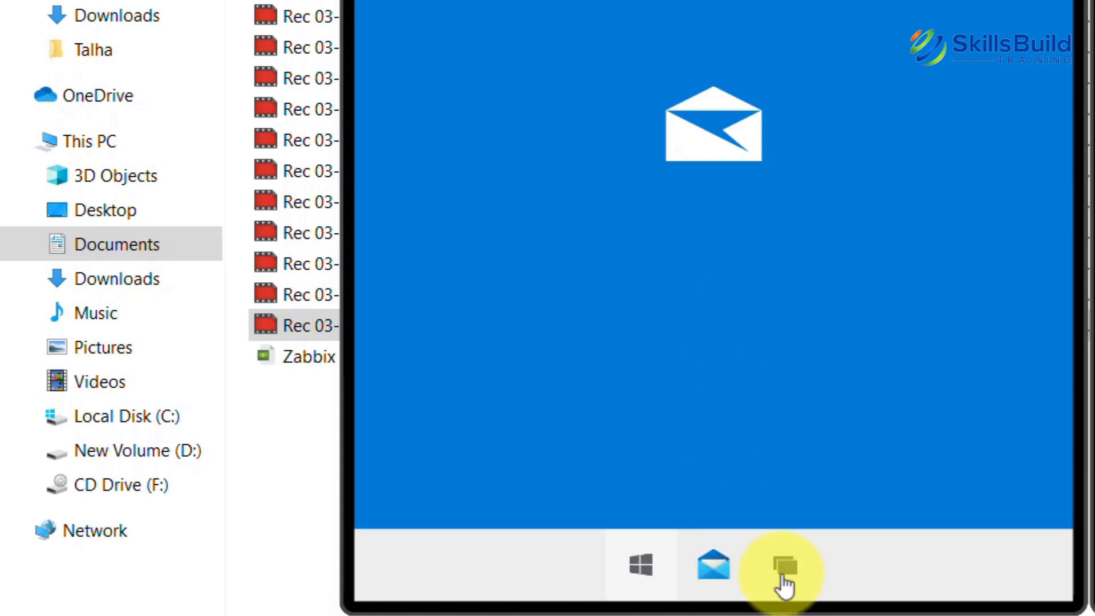
{"action": "mouse_move", "coordinate": [807, 566]}
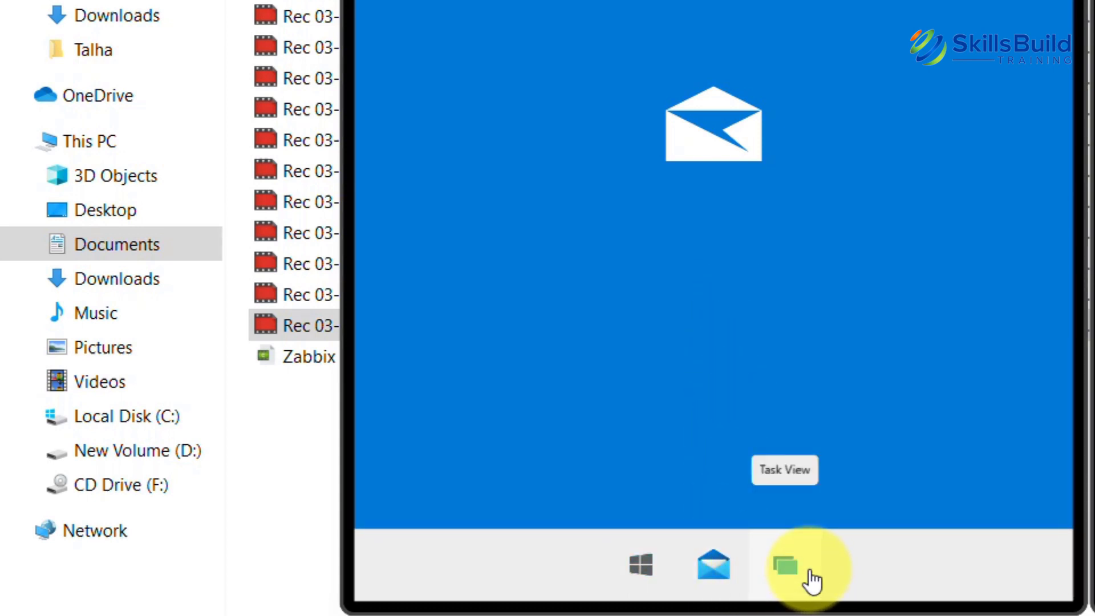
Show Task View to see the open apps, with Mail on the taskbar
{"action": "left_click", "coordinate": [784, 564]}
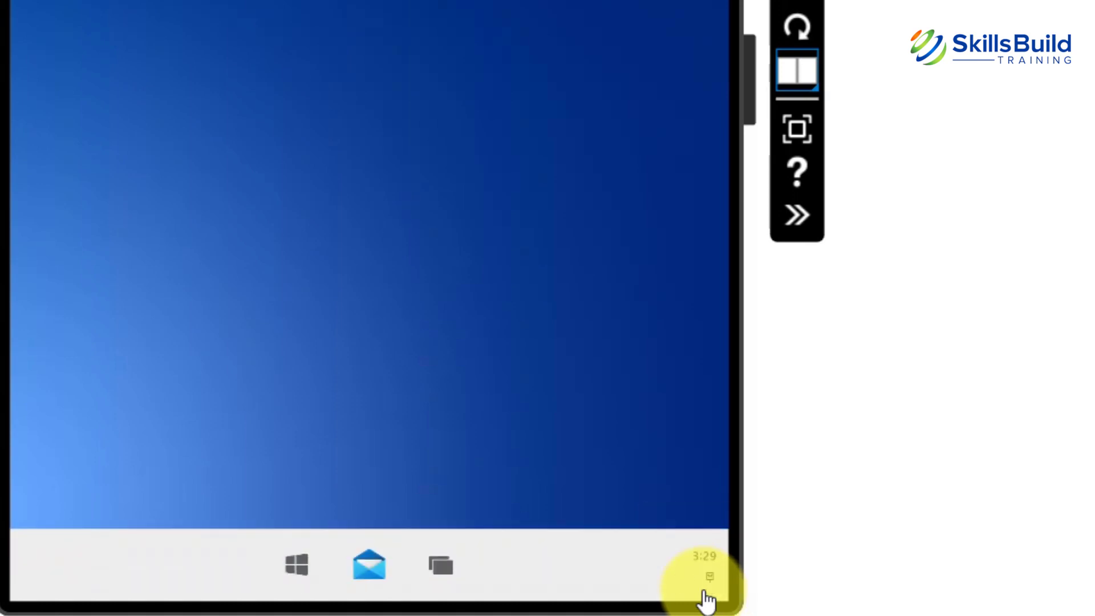
Open Quick Settings from the taskbar clock, then its settings gear
{"action": "left_click", "coordinate": [705, 576]}
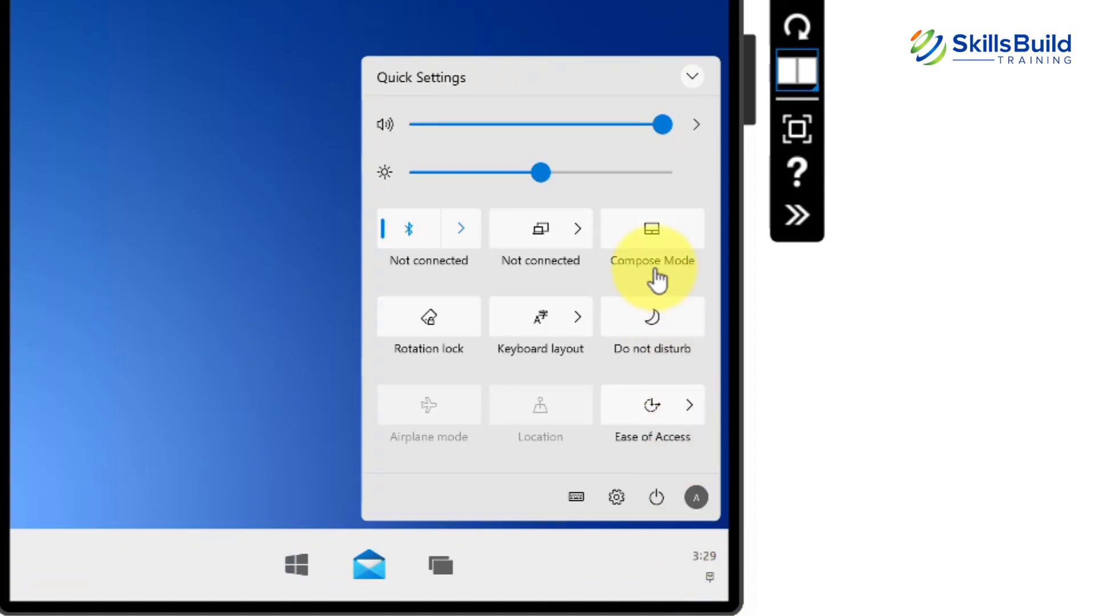
{"action": "mouse_move", "coordinate": [650, 262]}
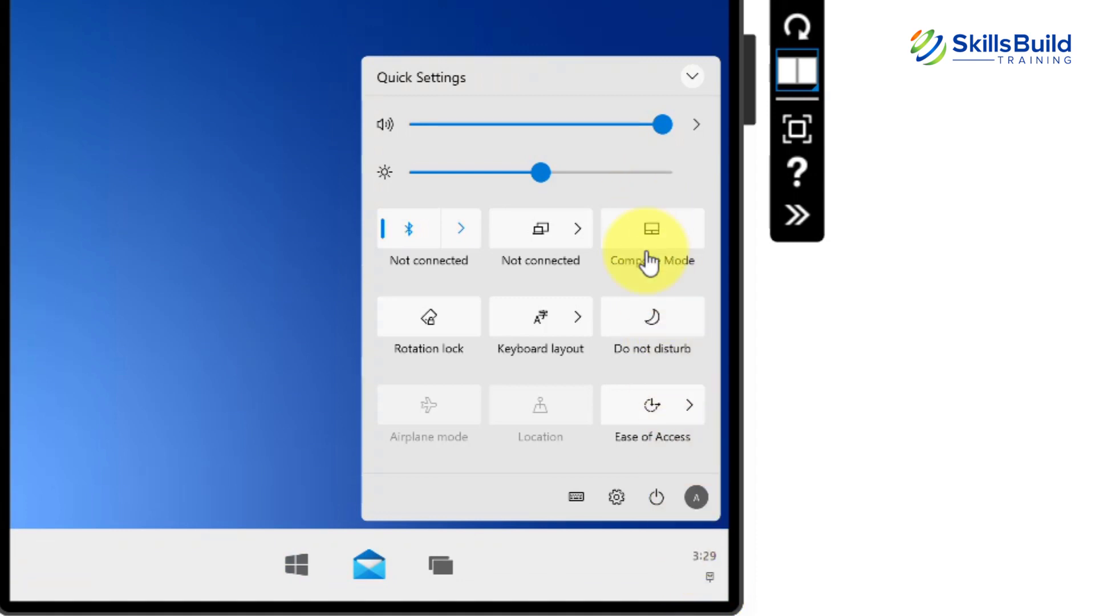
{"action": "mouse_move", "coordinate": [655, 497]}
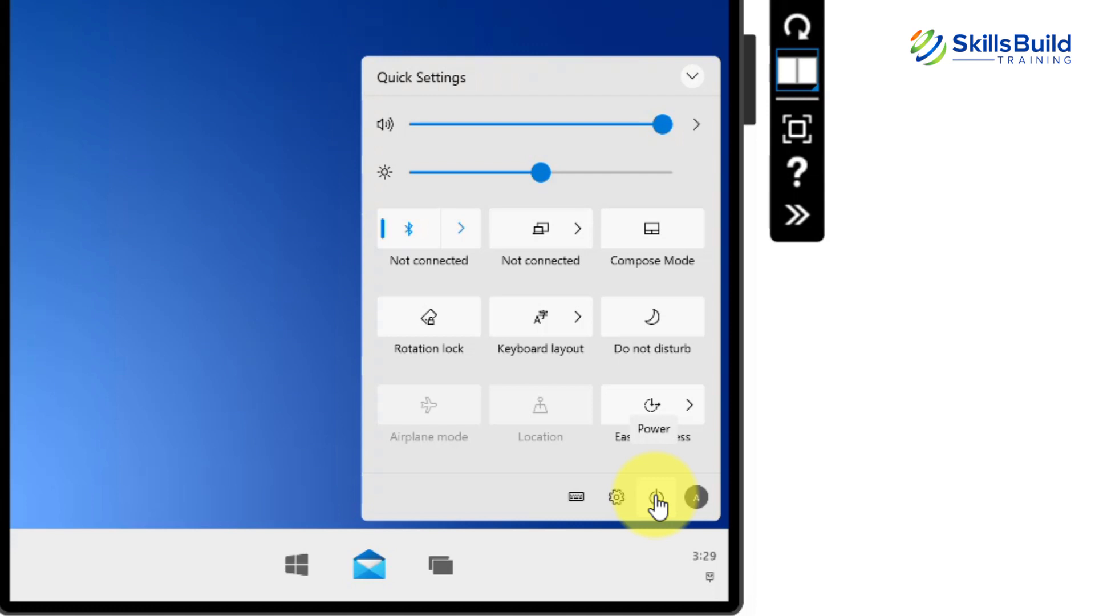
{"action": "left_click", "coordinate": [653, 405]}
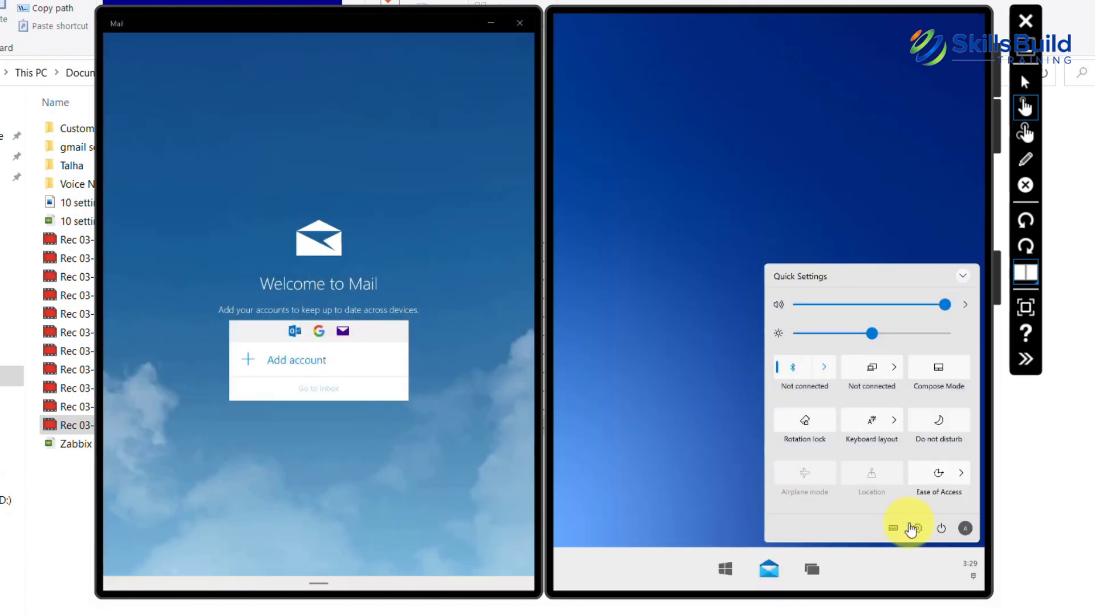
{"action": "mouse_move", "coordinate": [758, 559]}
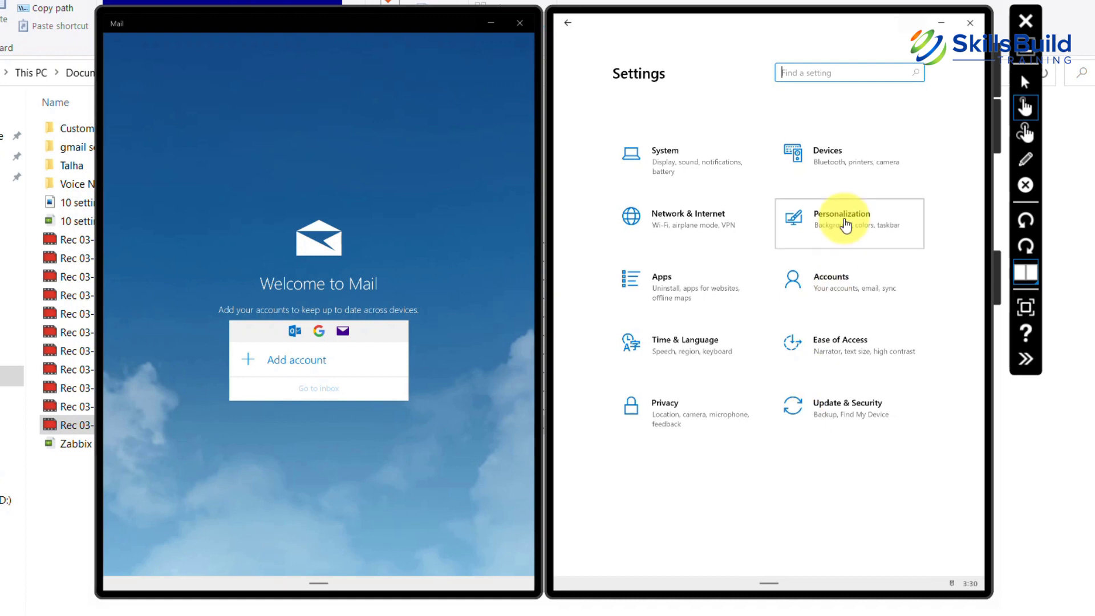
View the Personalization settings and its Taskbar page
{"action": "left_click", "coordinate": [846, 219]}
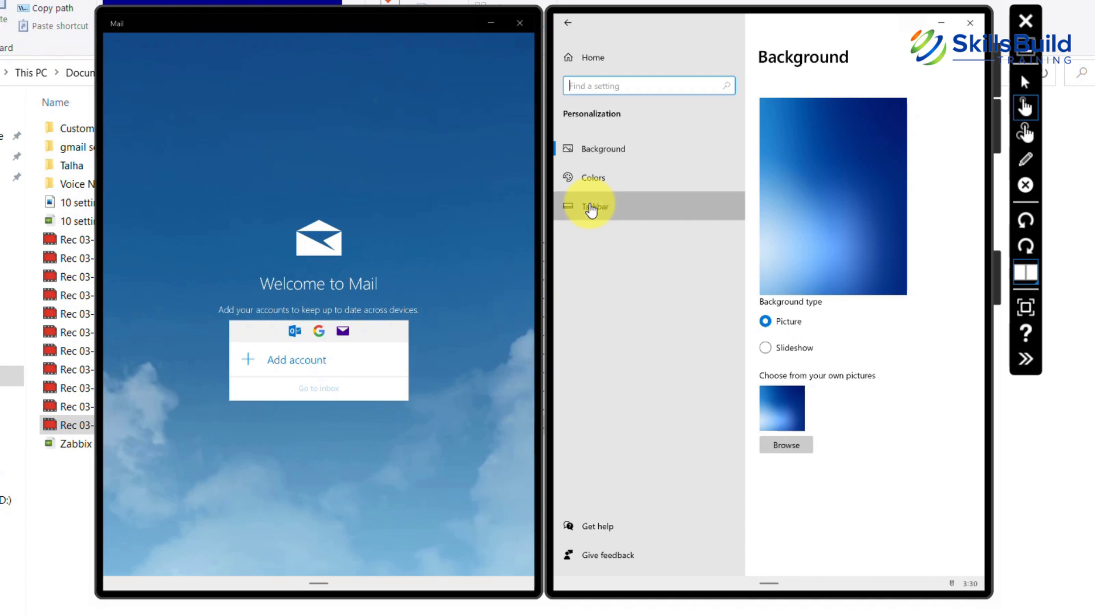
{"action": "left_click", "coordinate": [595, 206]}
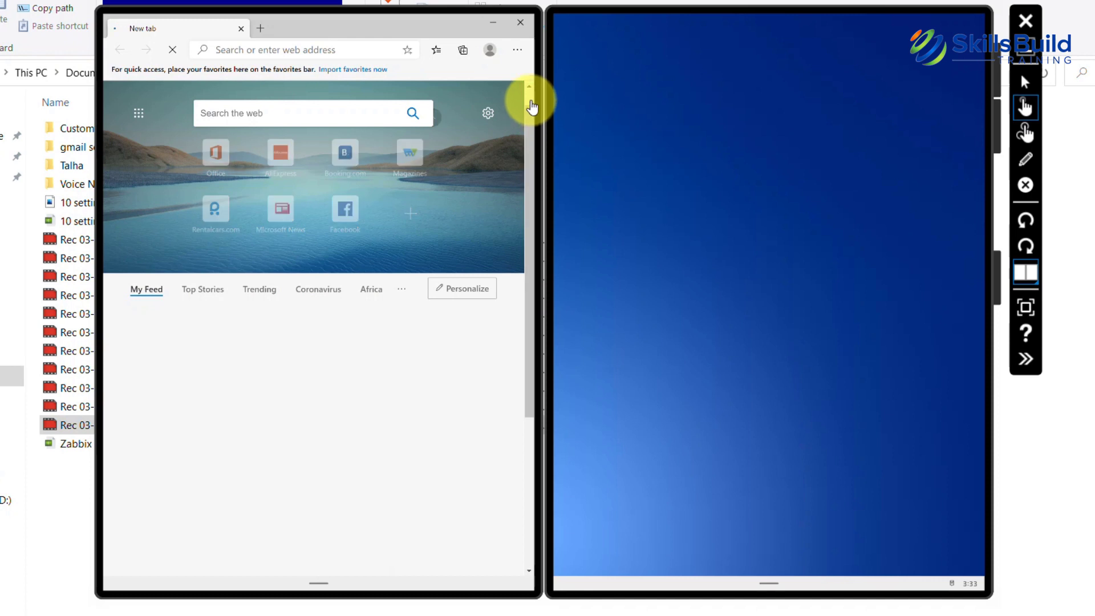
{"action": "mouse_move", "coordinate": [532, 131]}
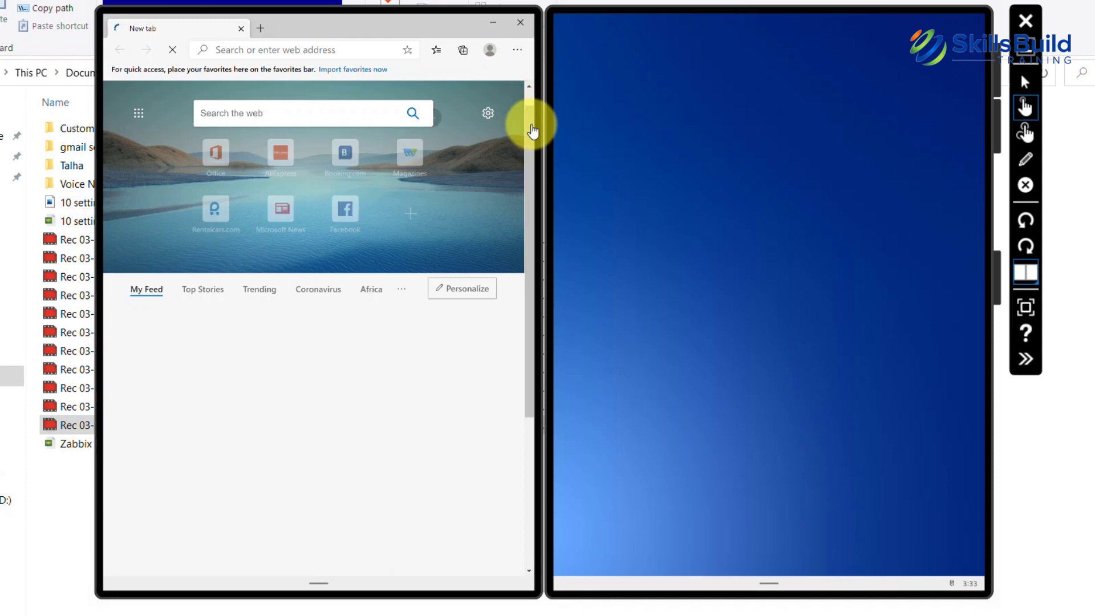
Scroll the loaded Edge new tab page and bring the start menu back up
{"action": "scroll", "scroll_direction": "down", "scroll_amount": 3}
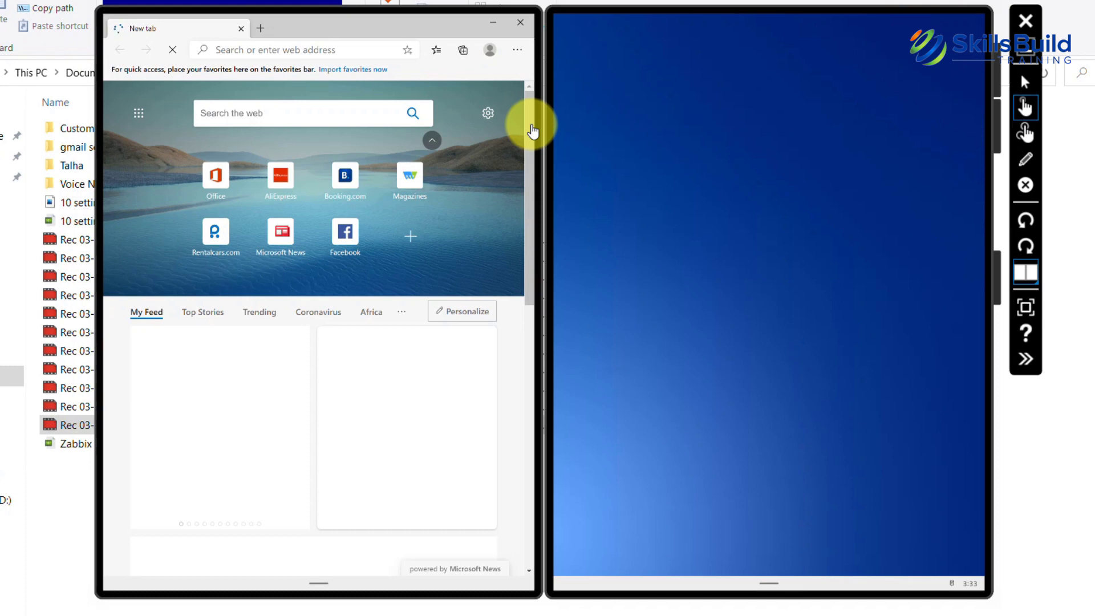
{"action": "left_click", "coordinate": [289, 561]}
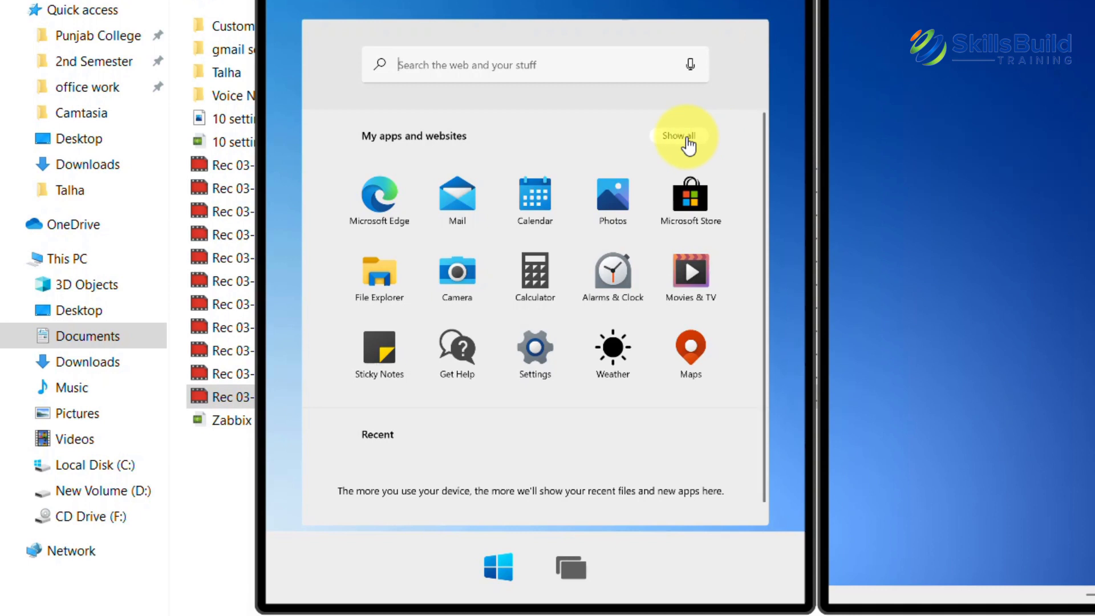
Expand the start menu with 'Show all' and scroll through the full app list
{"action": "left_click", "coordinate": [685, 135]}
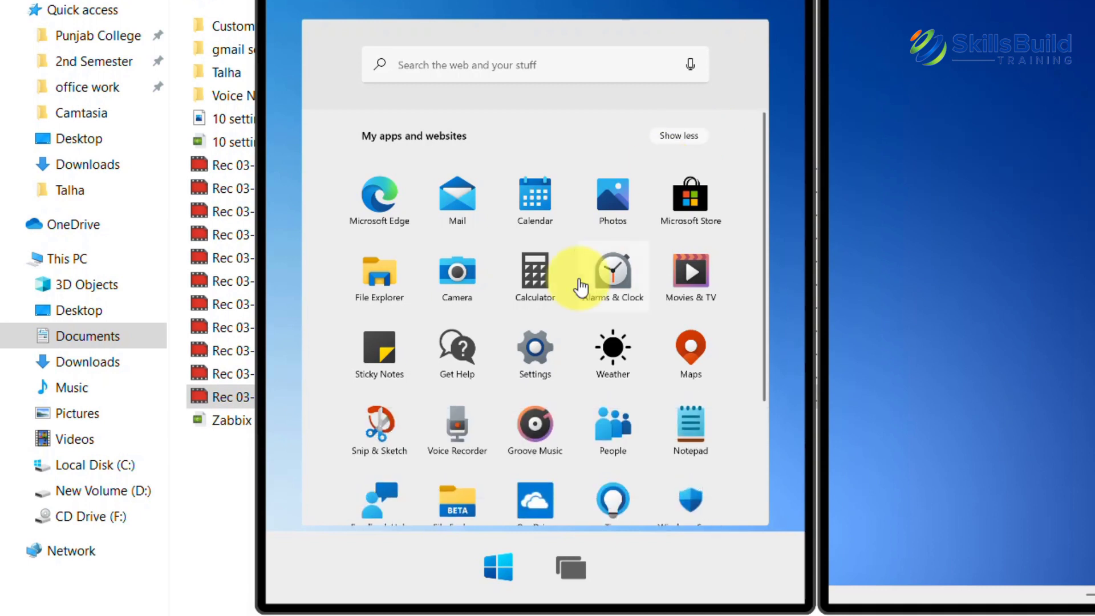
{"action": "scroll", "scroll_direction": "down", "scroll_amount": 3}
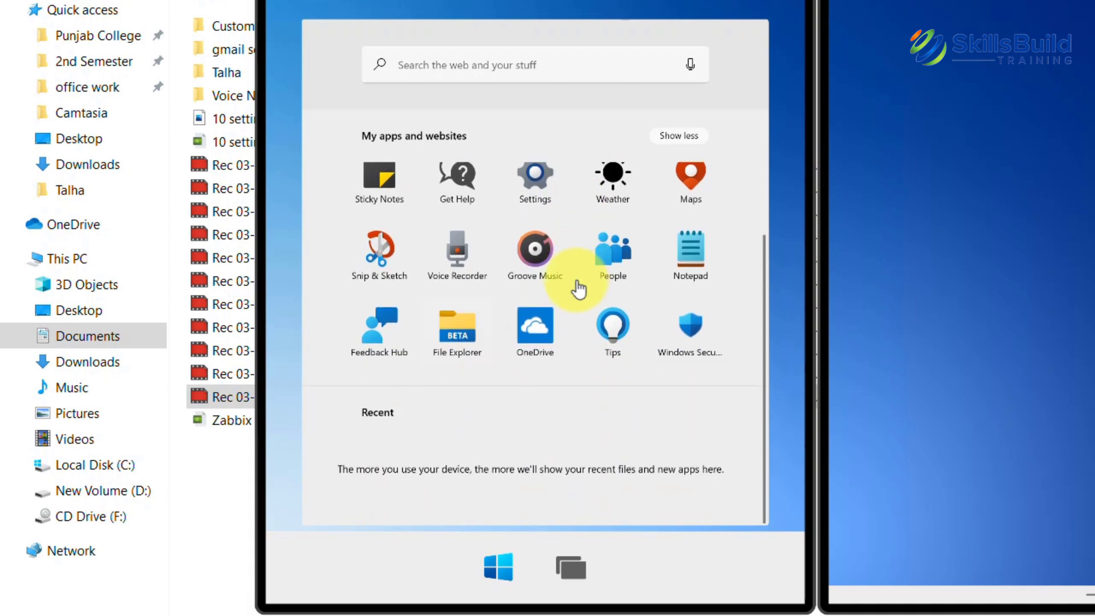
{"action": "mouse_move", "coordinate": [476, 367]}
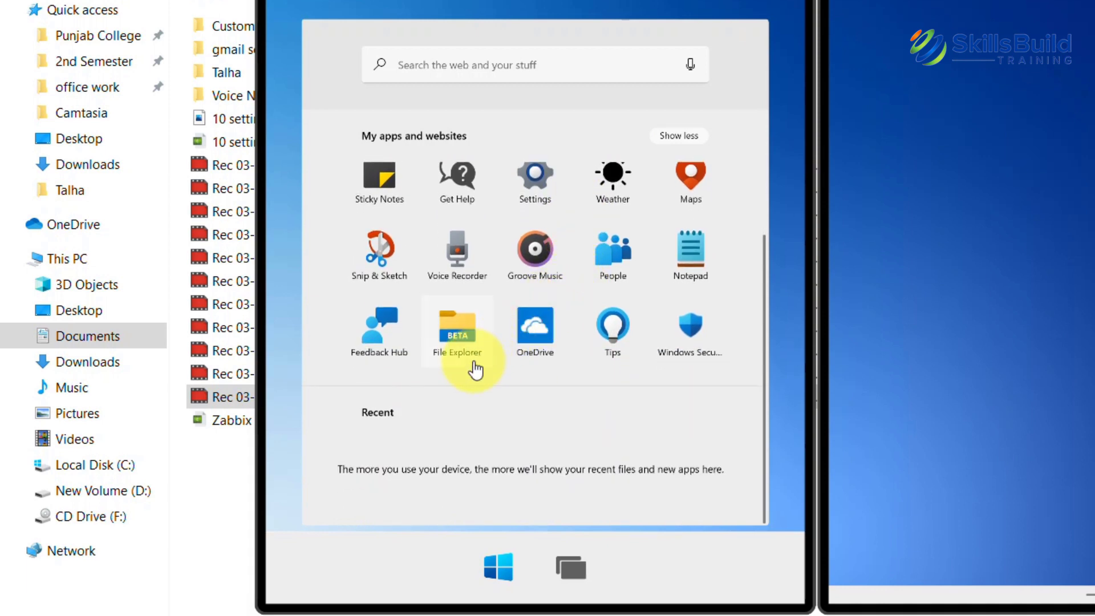
{"action": "mouse_move", "coordinate": [523, 150]}
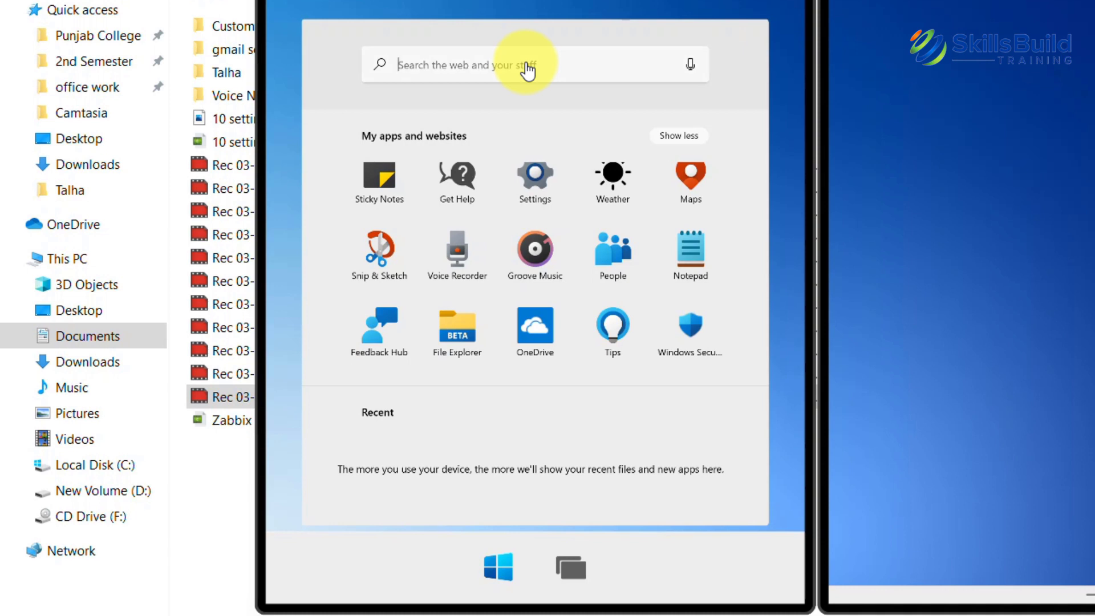
Search the start menu for 'Weather' without the touch keyboard, then clear the search
{"action": "left_click", "coordinate": [489, 65]}
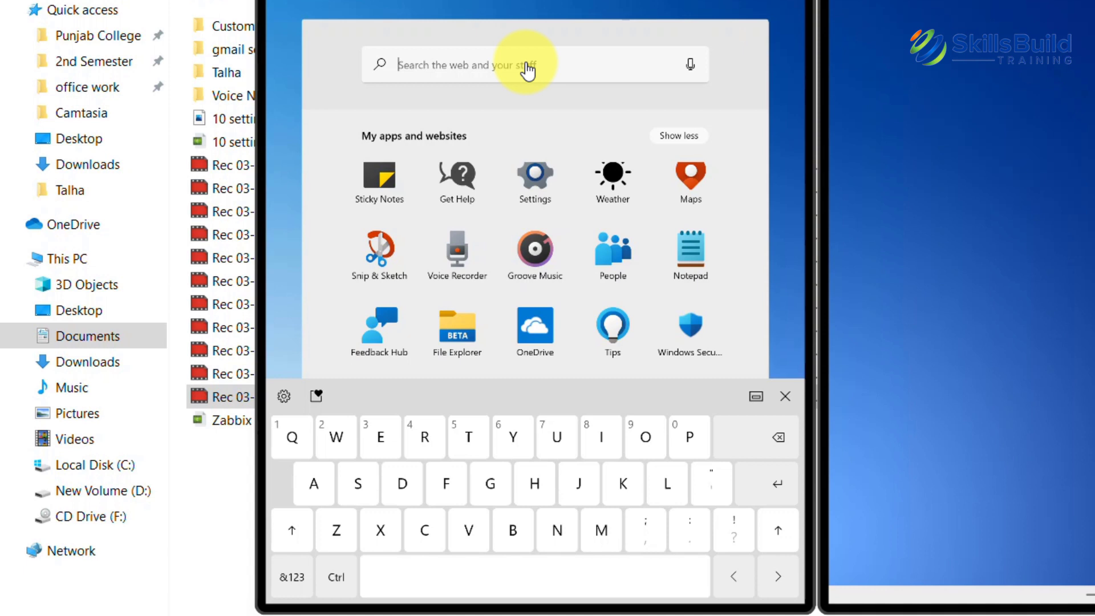
{"action": "left_click", "coordinate": [784, 396]}
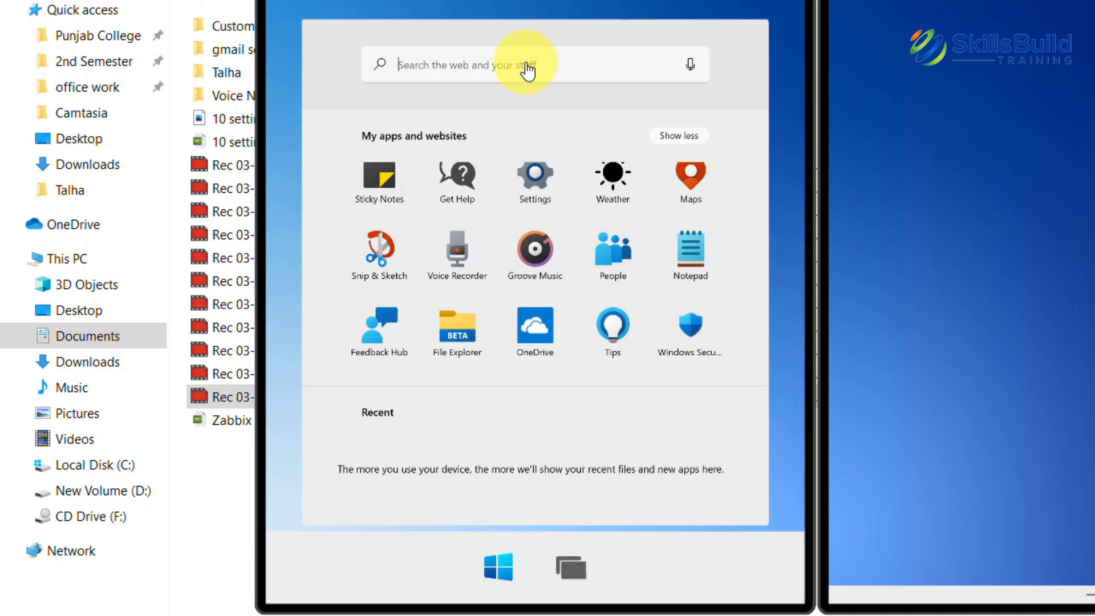
{"action": "type", "text": "Weather"}
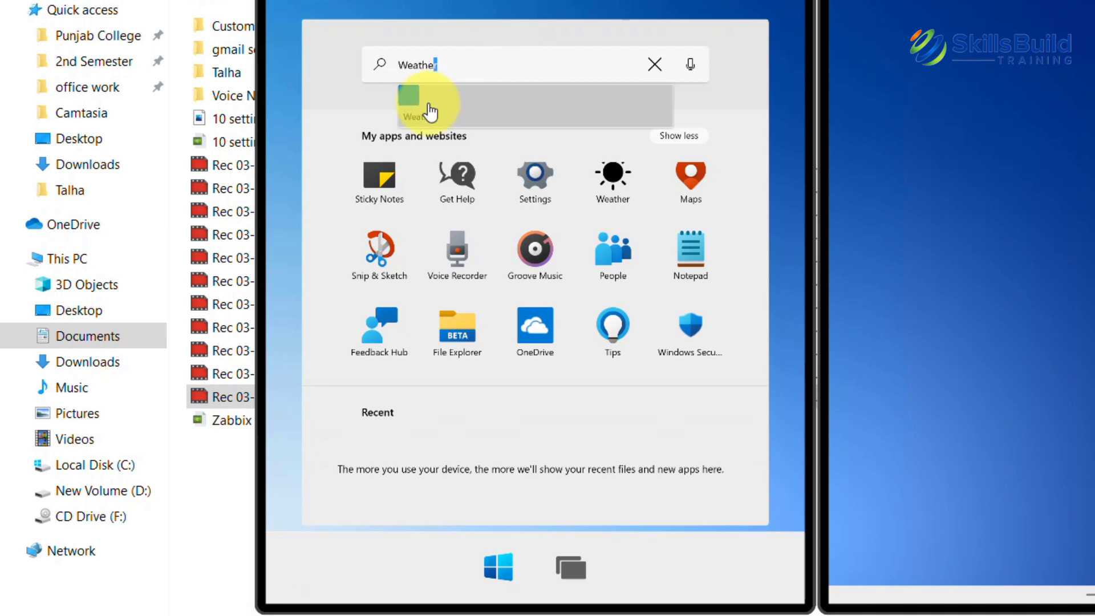
{"action": "left_click", "coordinate": [653, 64]}
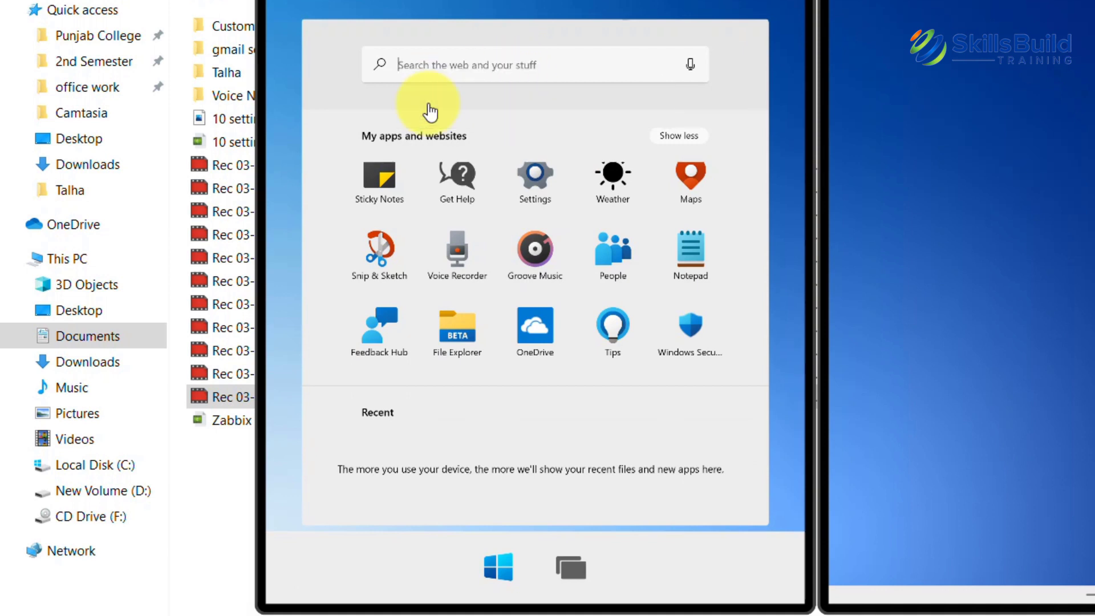
Collapse the app list back to favourites and search for 'Cat'
{"action": "left_click", "coordinate": [678, 136]}
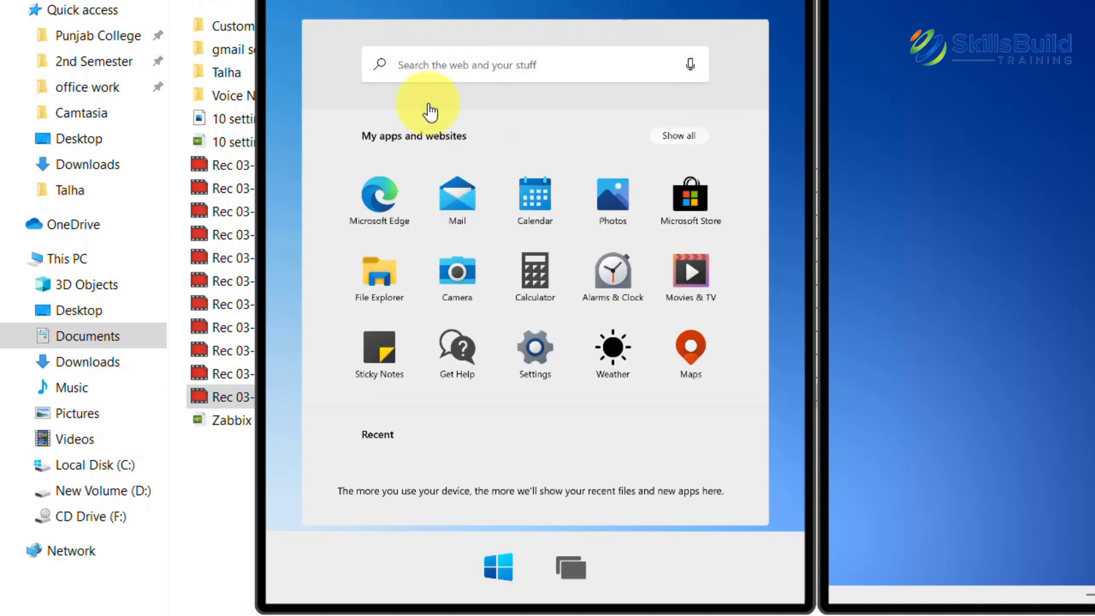
{"action": "type", "text": "Cat"}
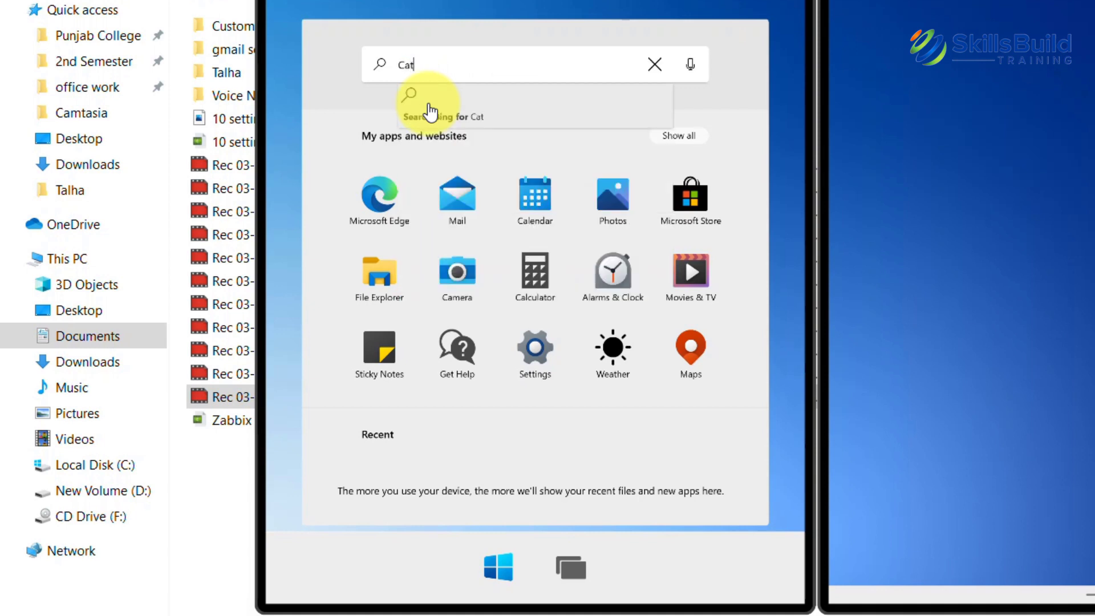
{"action": "left_click", "coordinate": [654, 65]}
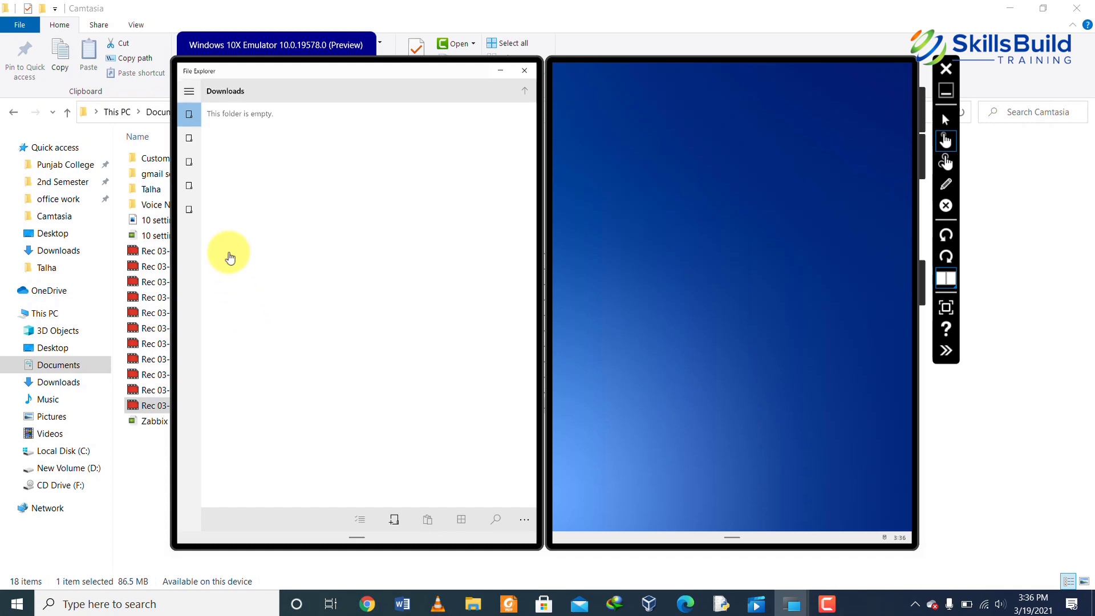
{"action": "mouse_move", "coordinate": [192, 140]}
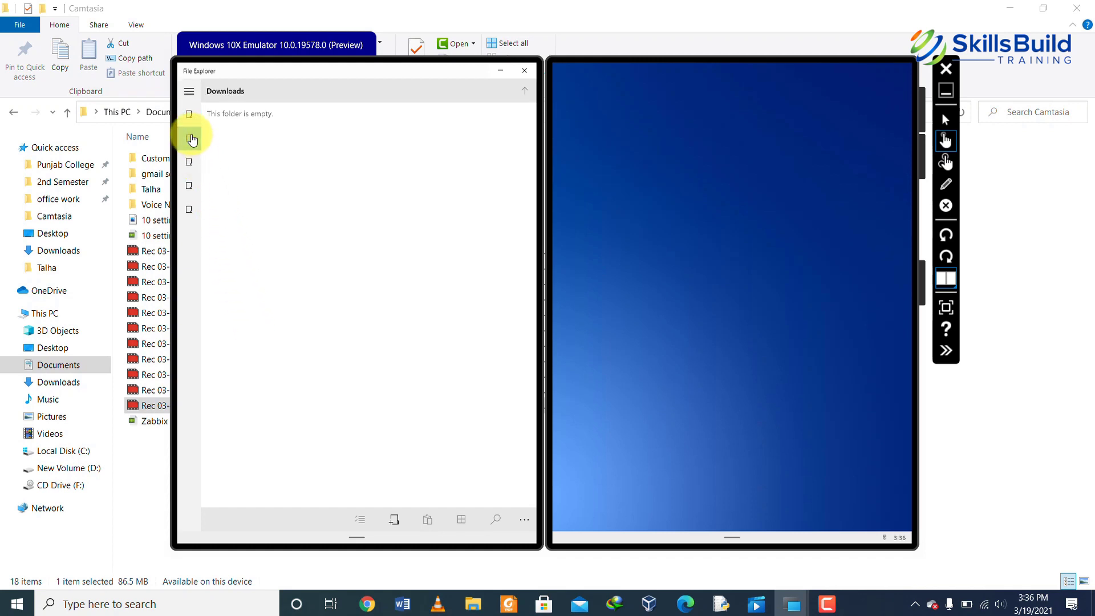
Switch File Explorer to Documents and open Start on the right screen
{"action": "left_click", "coordinate": [189, 71]}
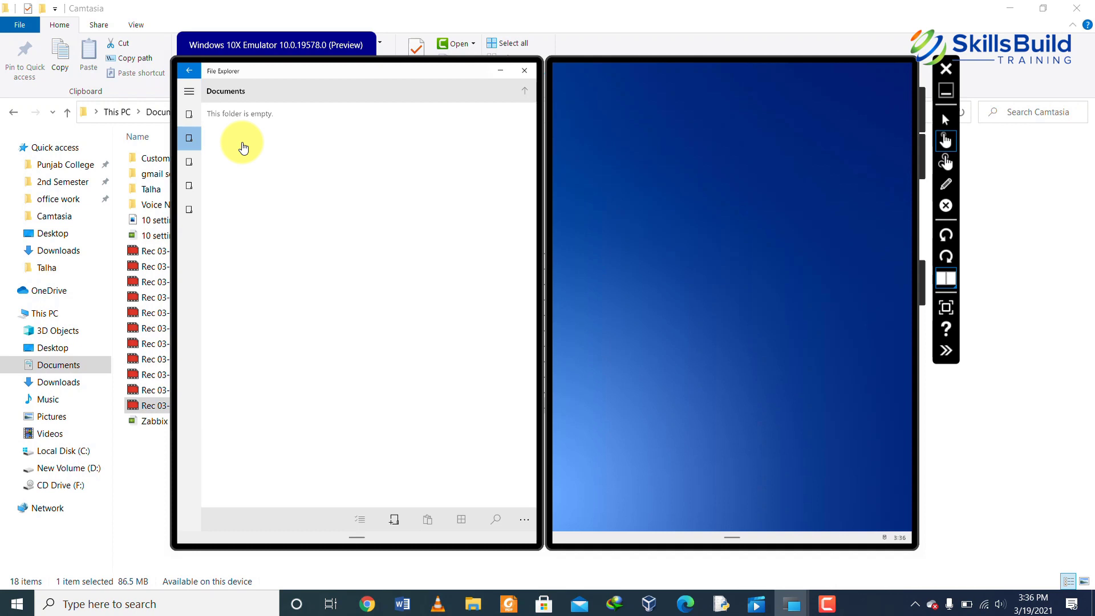
{"action": "left_click", "coordinate": [683, 519]}
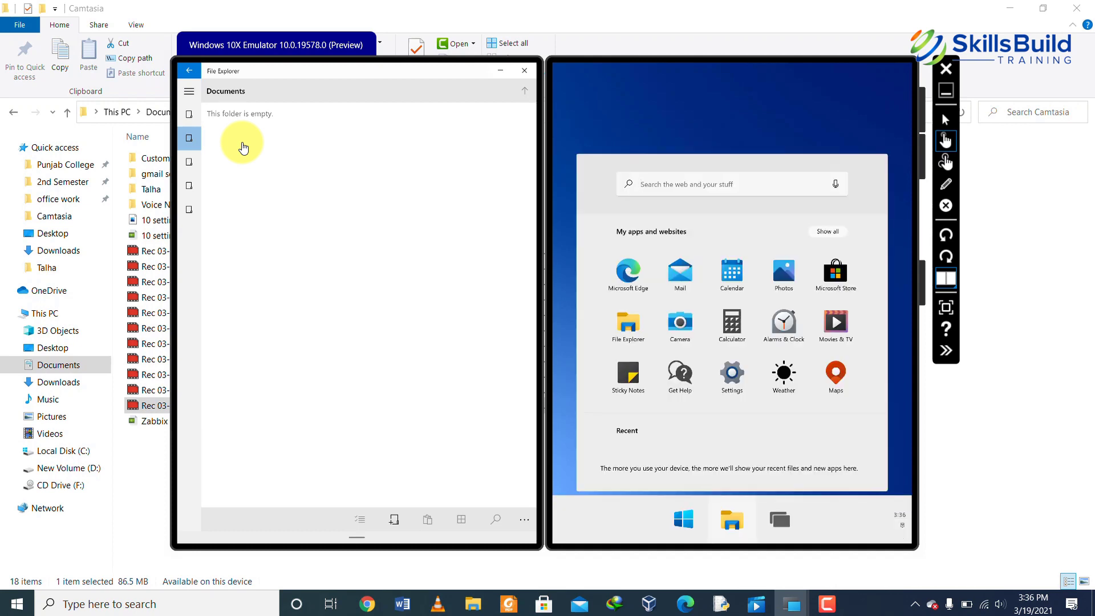
{"action": "mouse_move", "coordinate": [728, 443]}
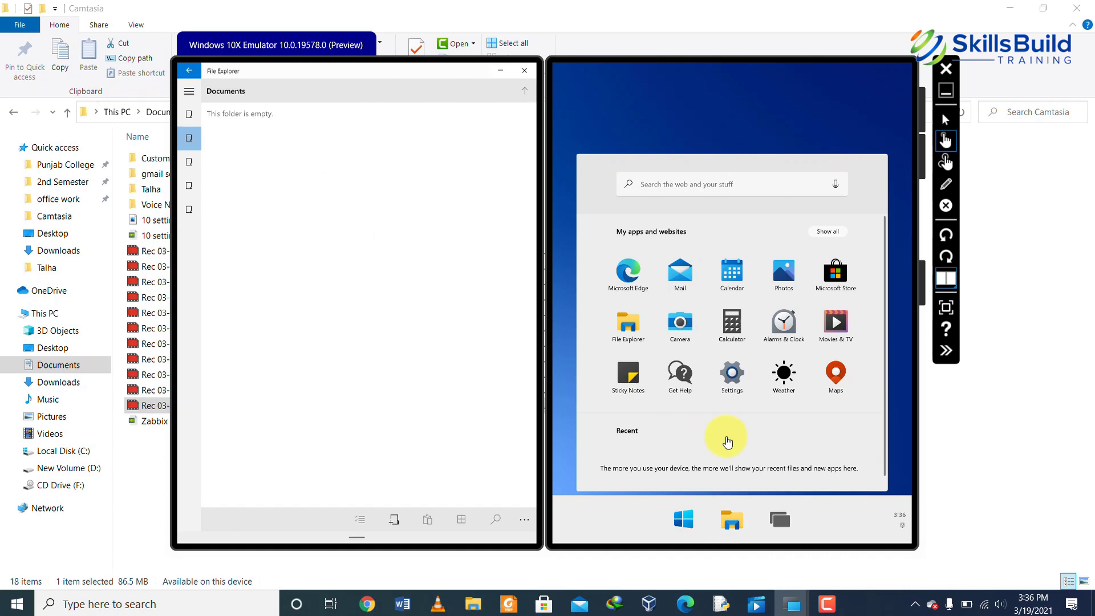
Launch Calculator on the right screen and open Start on the left screen
{"action": "left_click", "coordinate": [732, 326]}
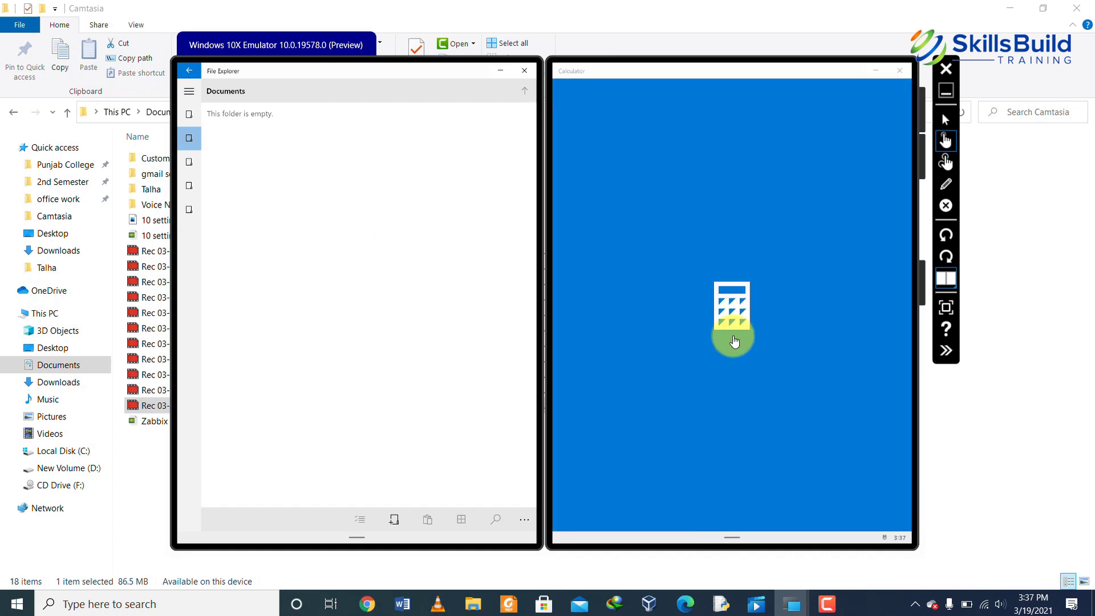
{"action": "left_click", "coordinate": [732, 317]}
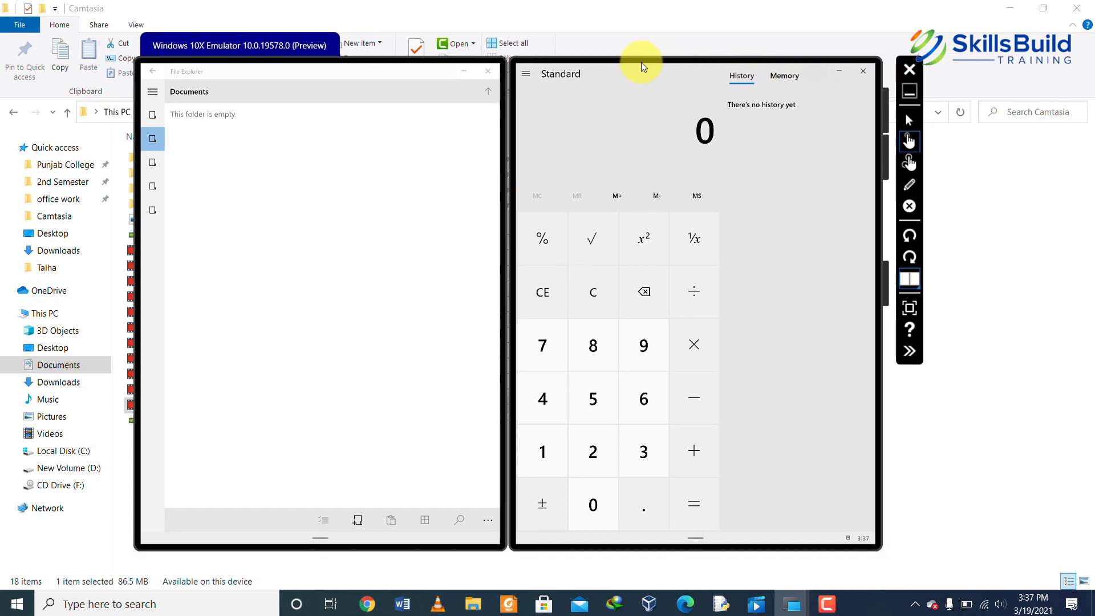
{"action": "mouse_move", "coordinate": [839, 71]}
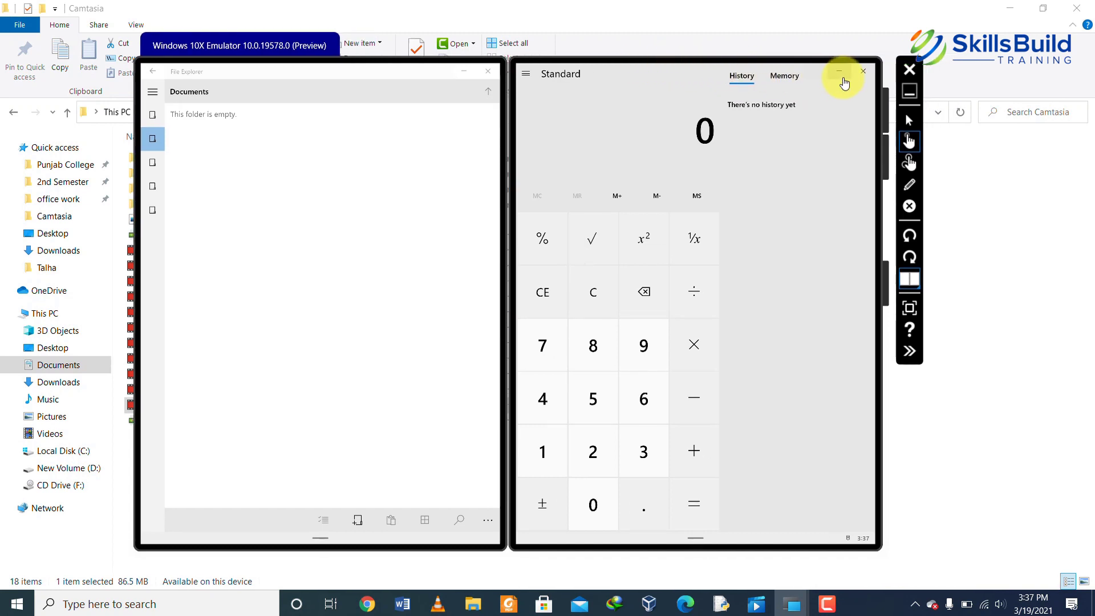
{"action": "mouse_move", "coordinate": [799, 192]}
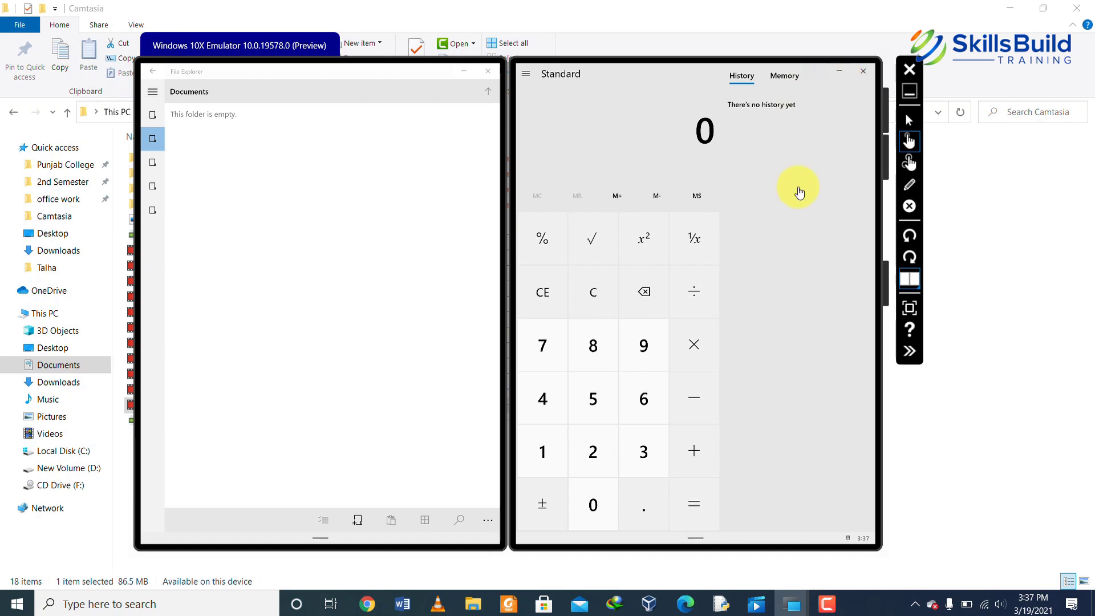
{"action": "left_click", "coordinate": [247, 520]}
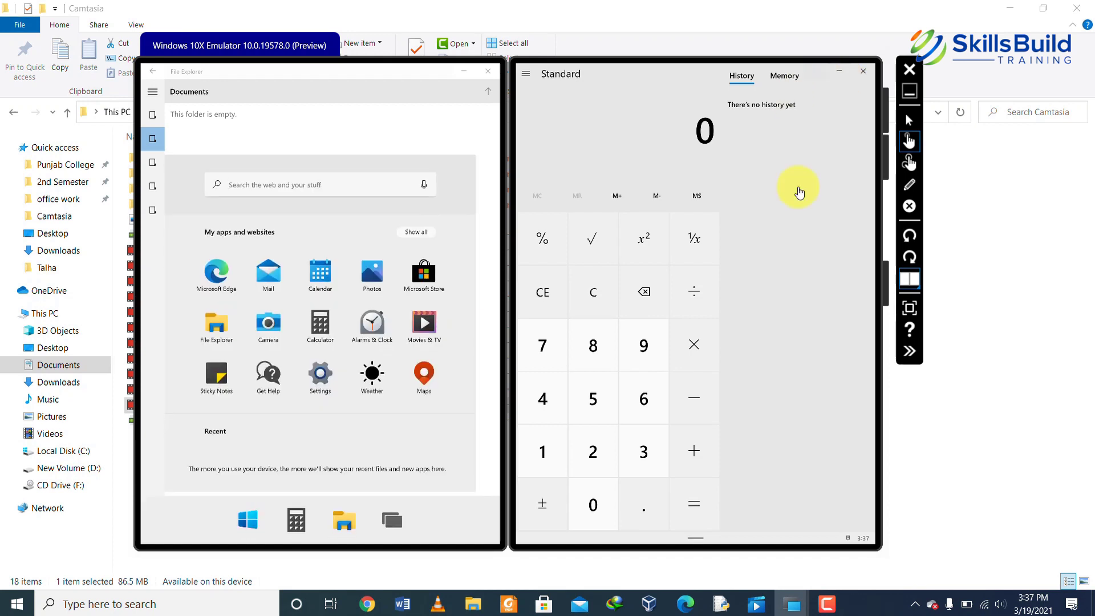